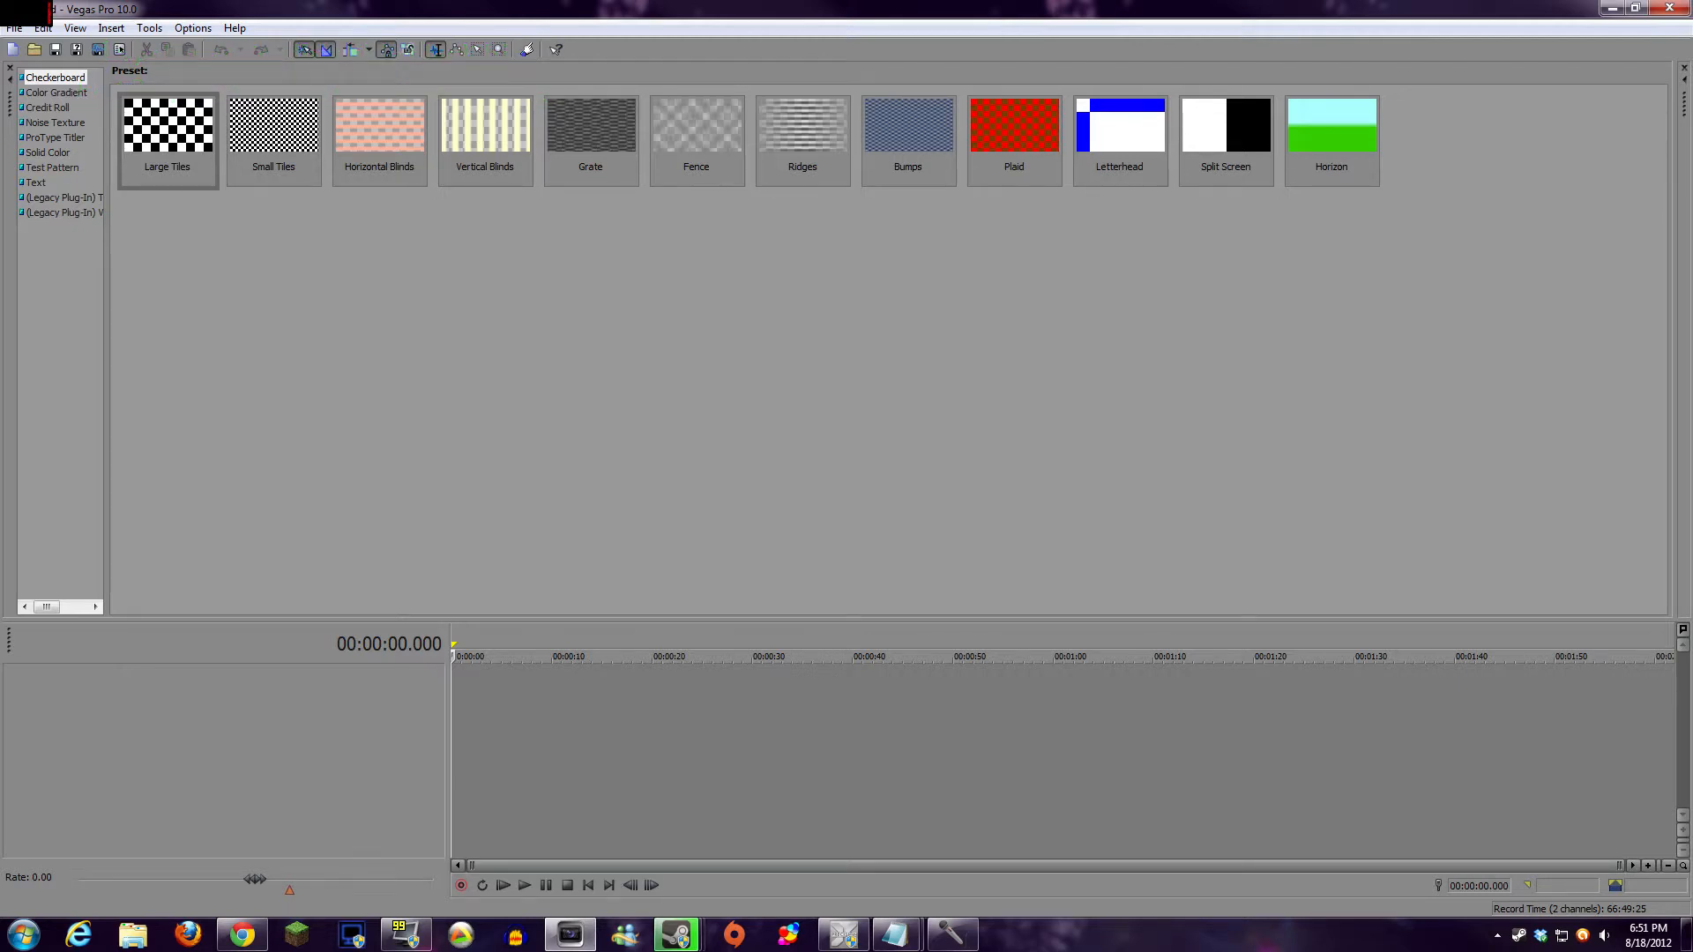
# - Bring up Preferences from the Options list to reach the audio editor setting
pyautogui.click(192, 26)
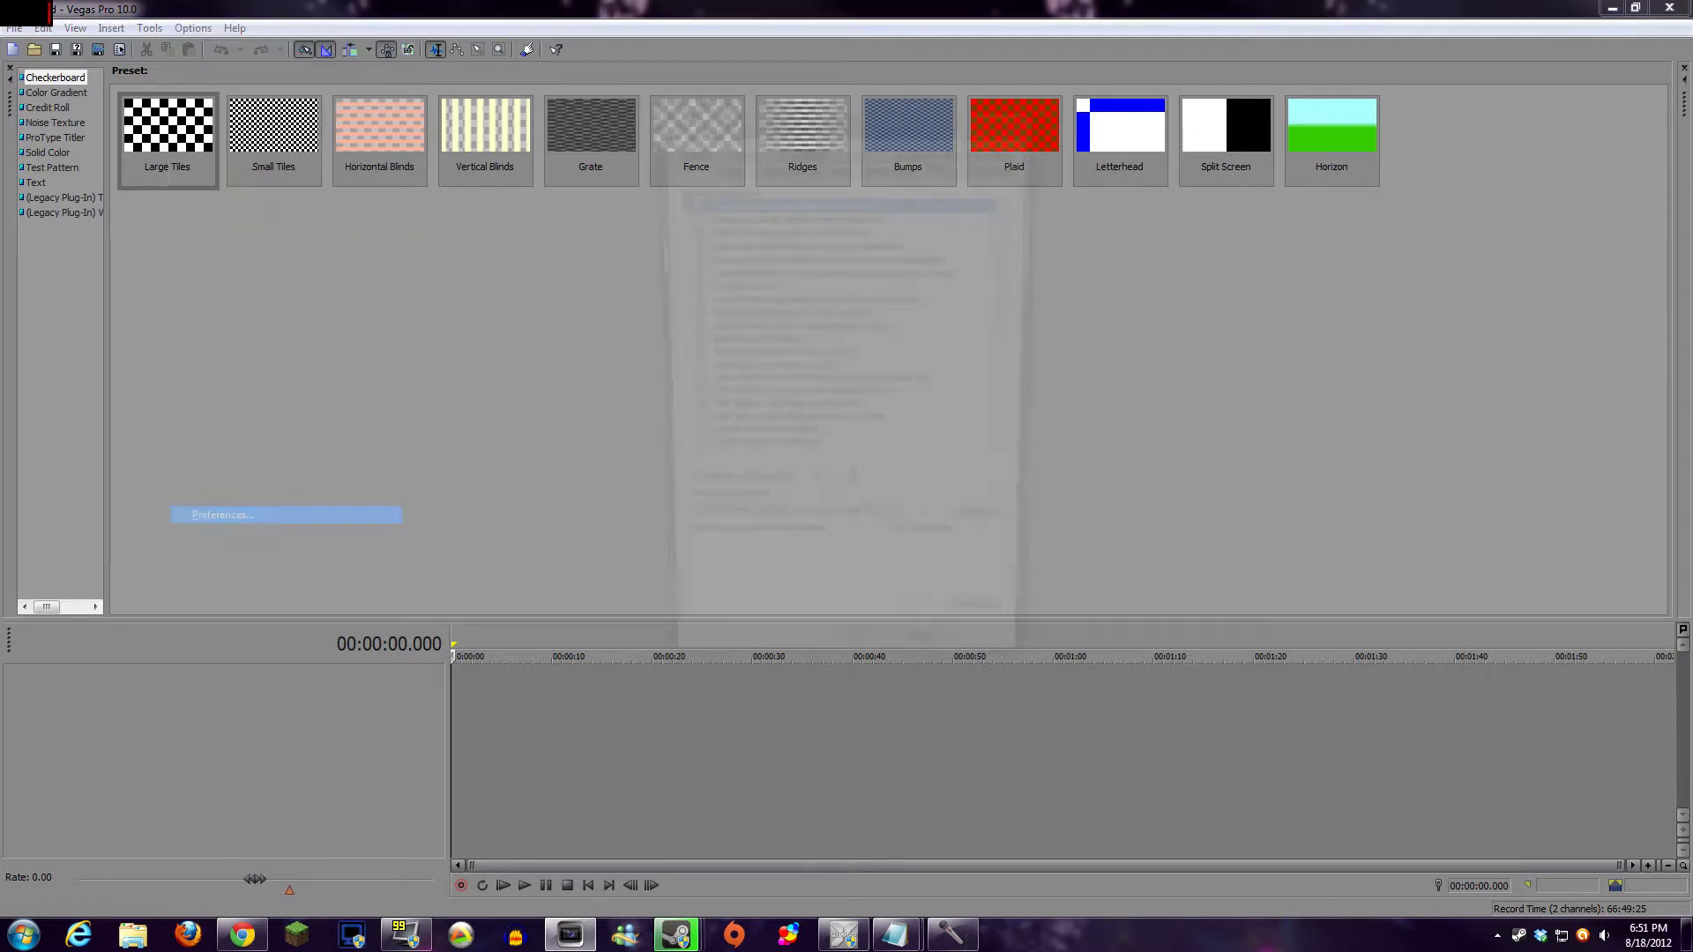
pyautogui.click(222, 513)
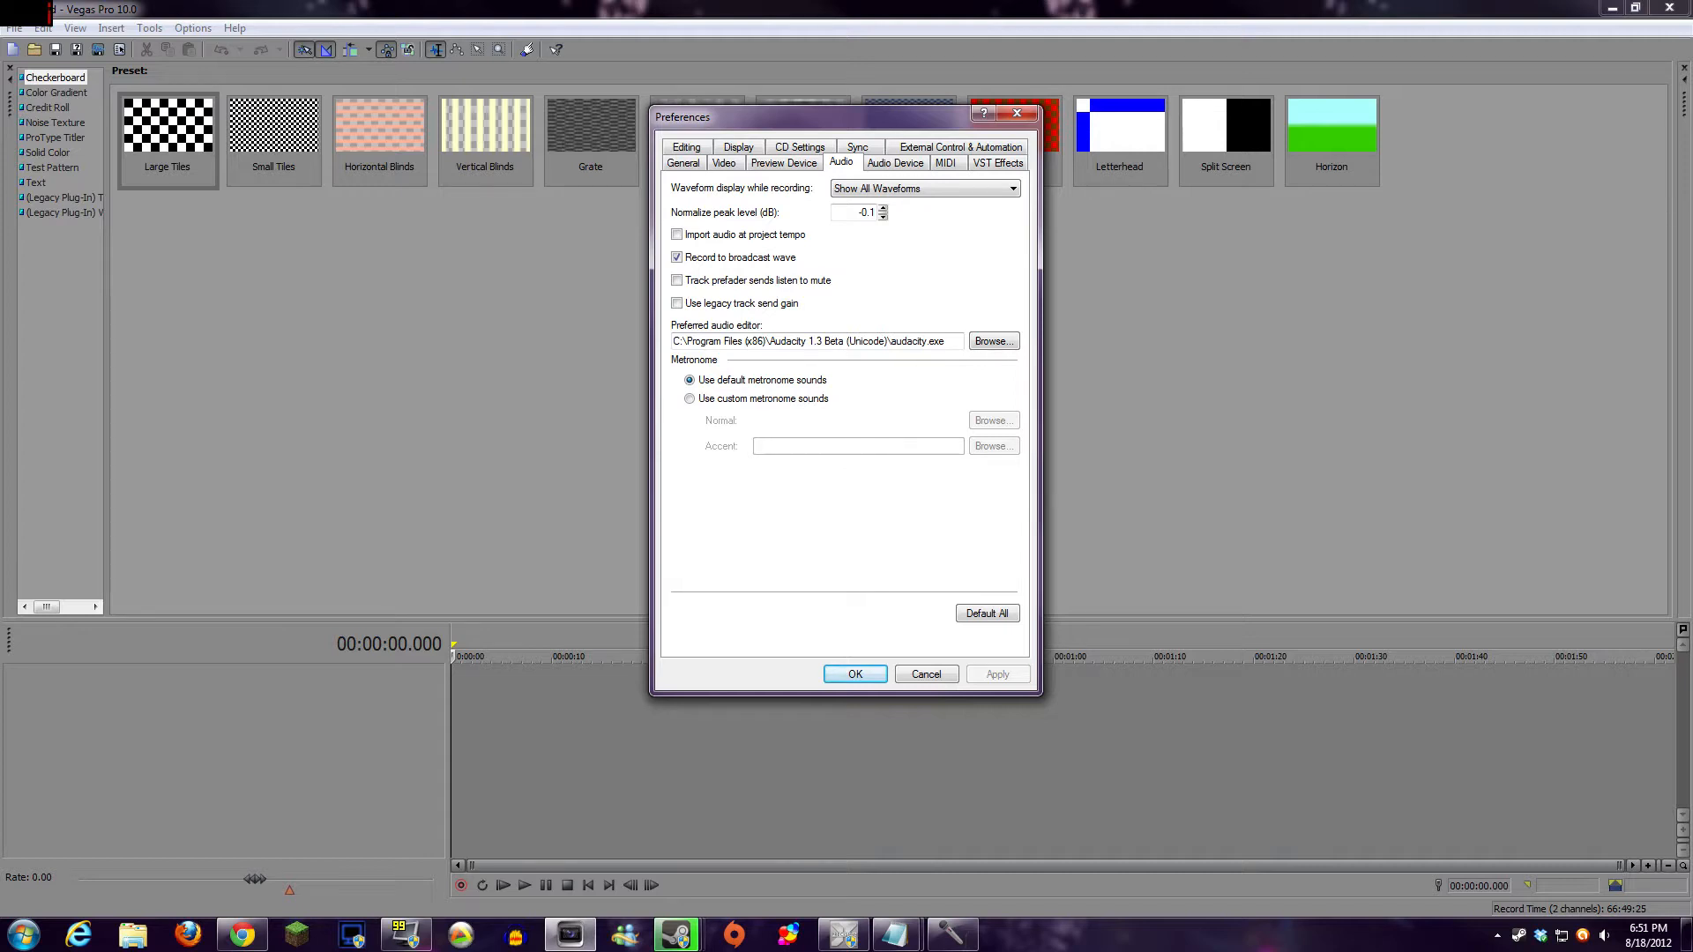
# - Browse for the editor into C:\Program Files (x86)\Audacity 1.3 Beta (Unicode)
pyautogui.click(991, 340)
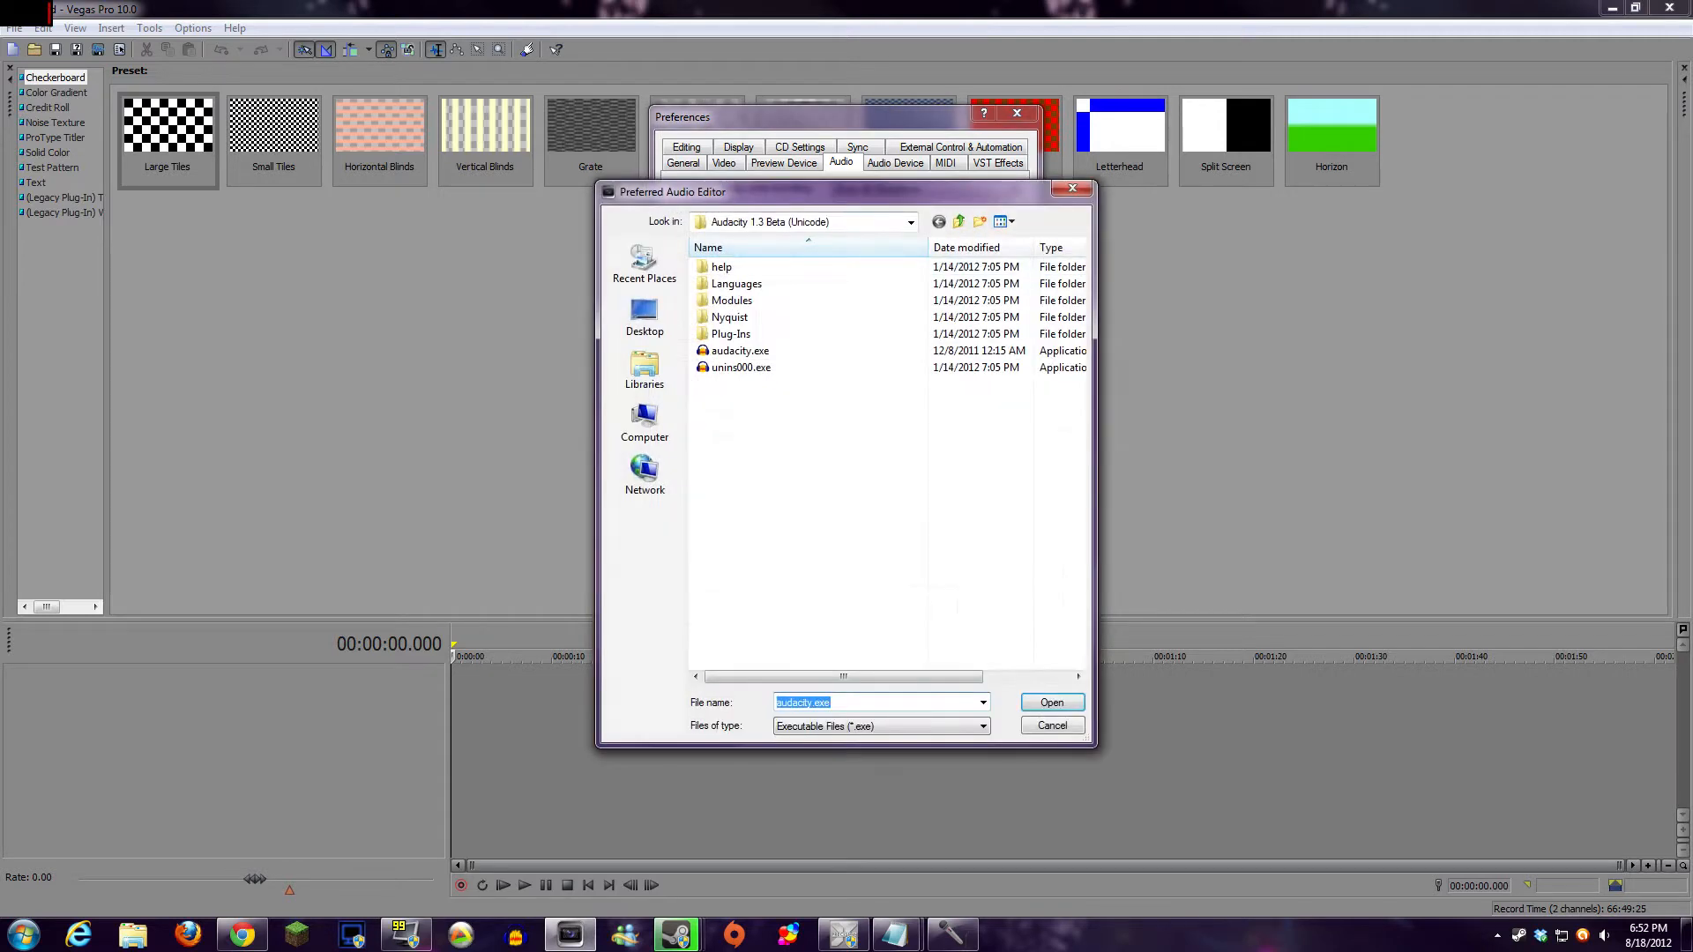
pyautogui.click(910, 223)
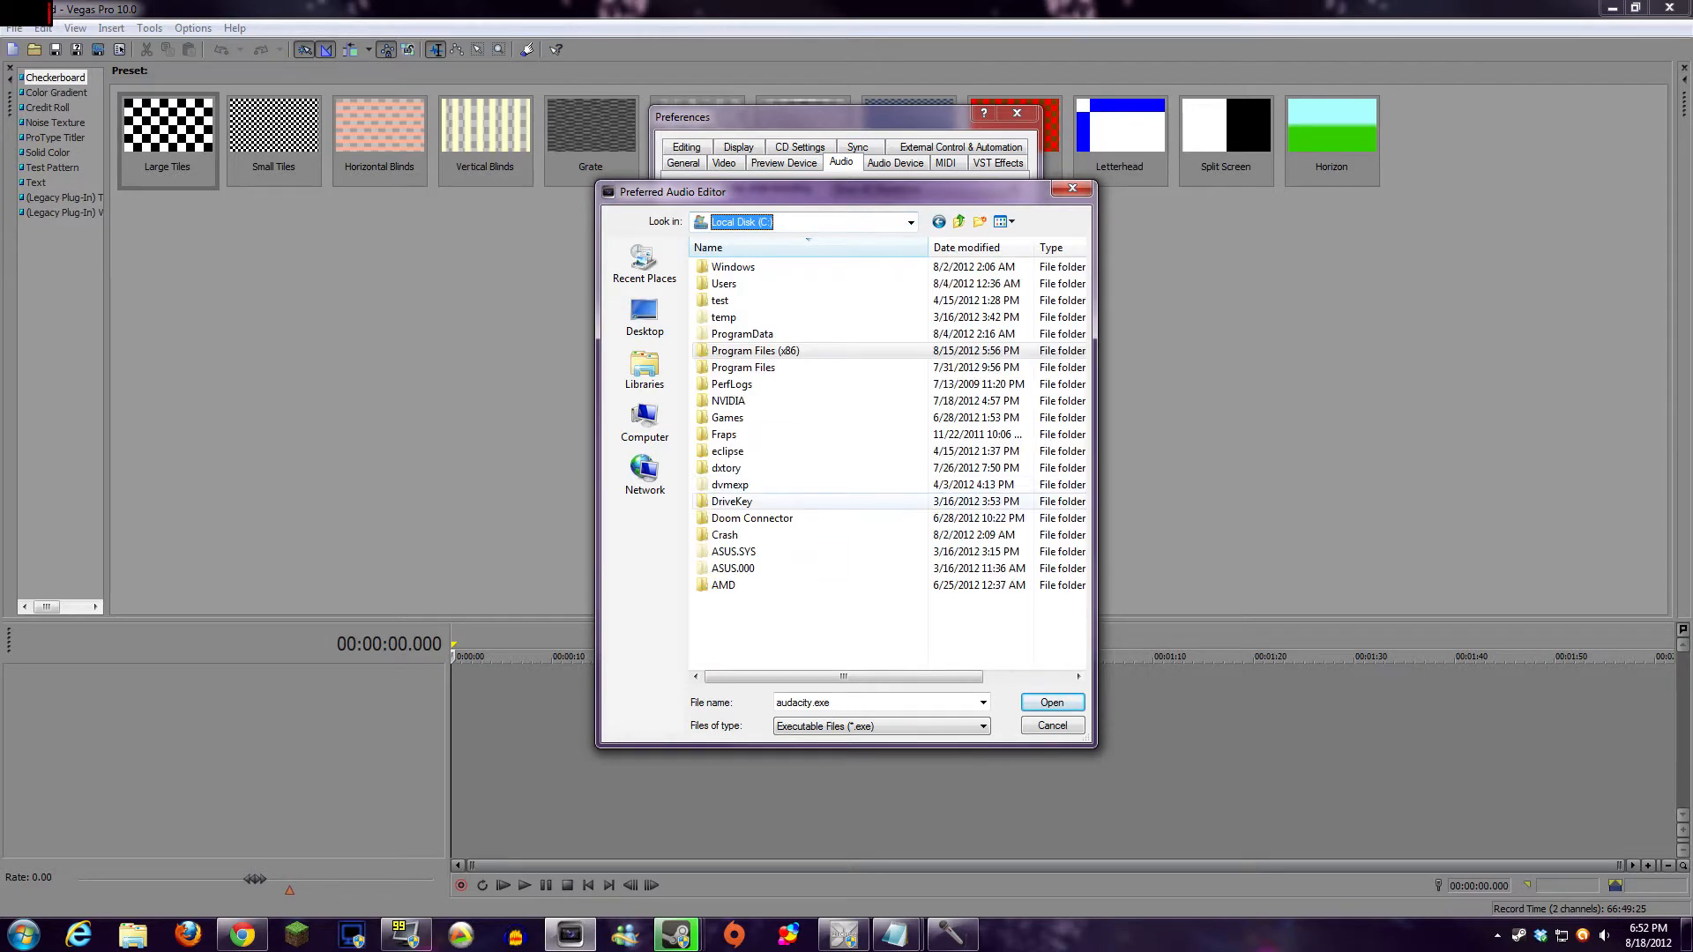
pyautogui.doubleClick(752, 350)
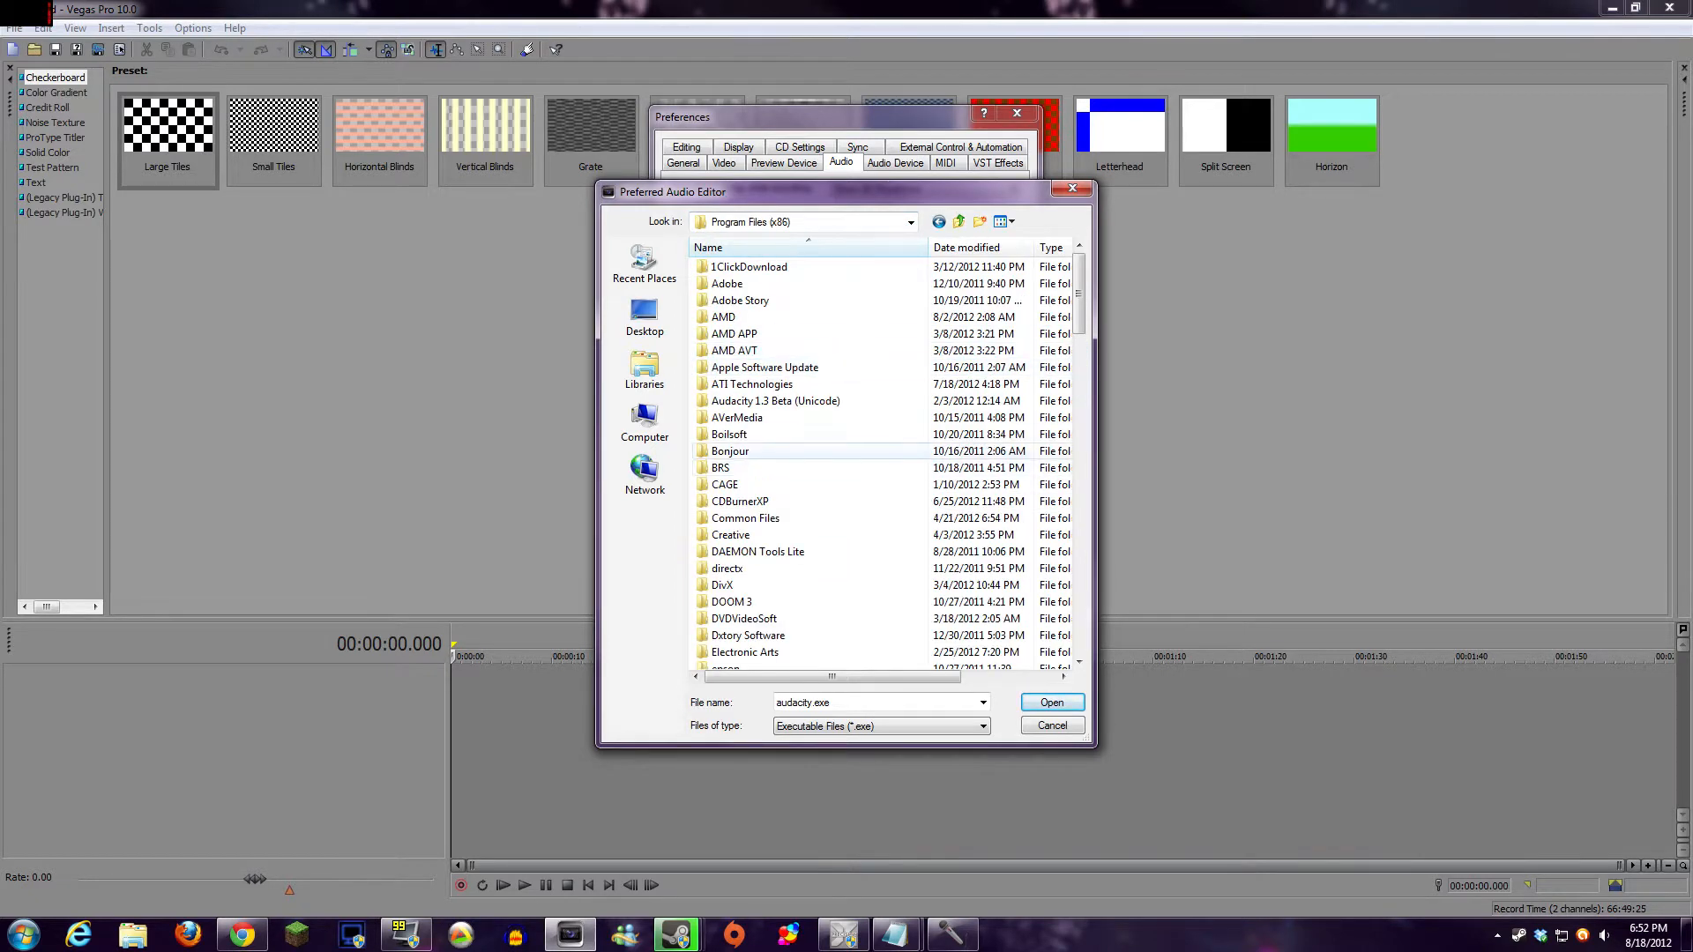
pyautogui.scroll(-3)
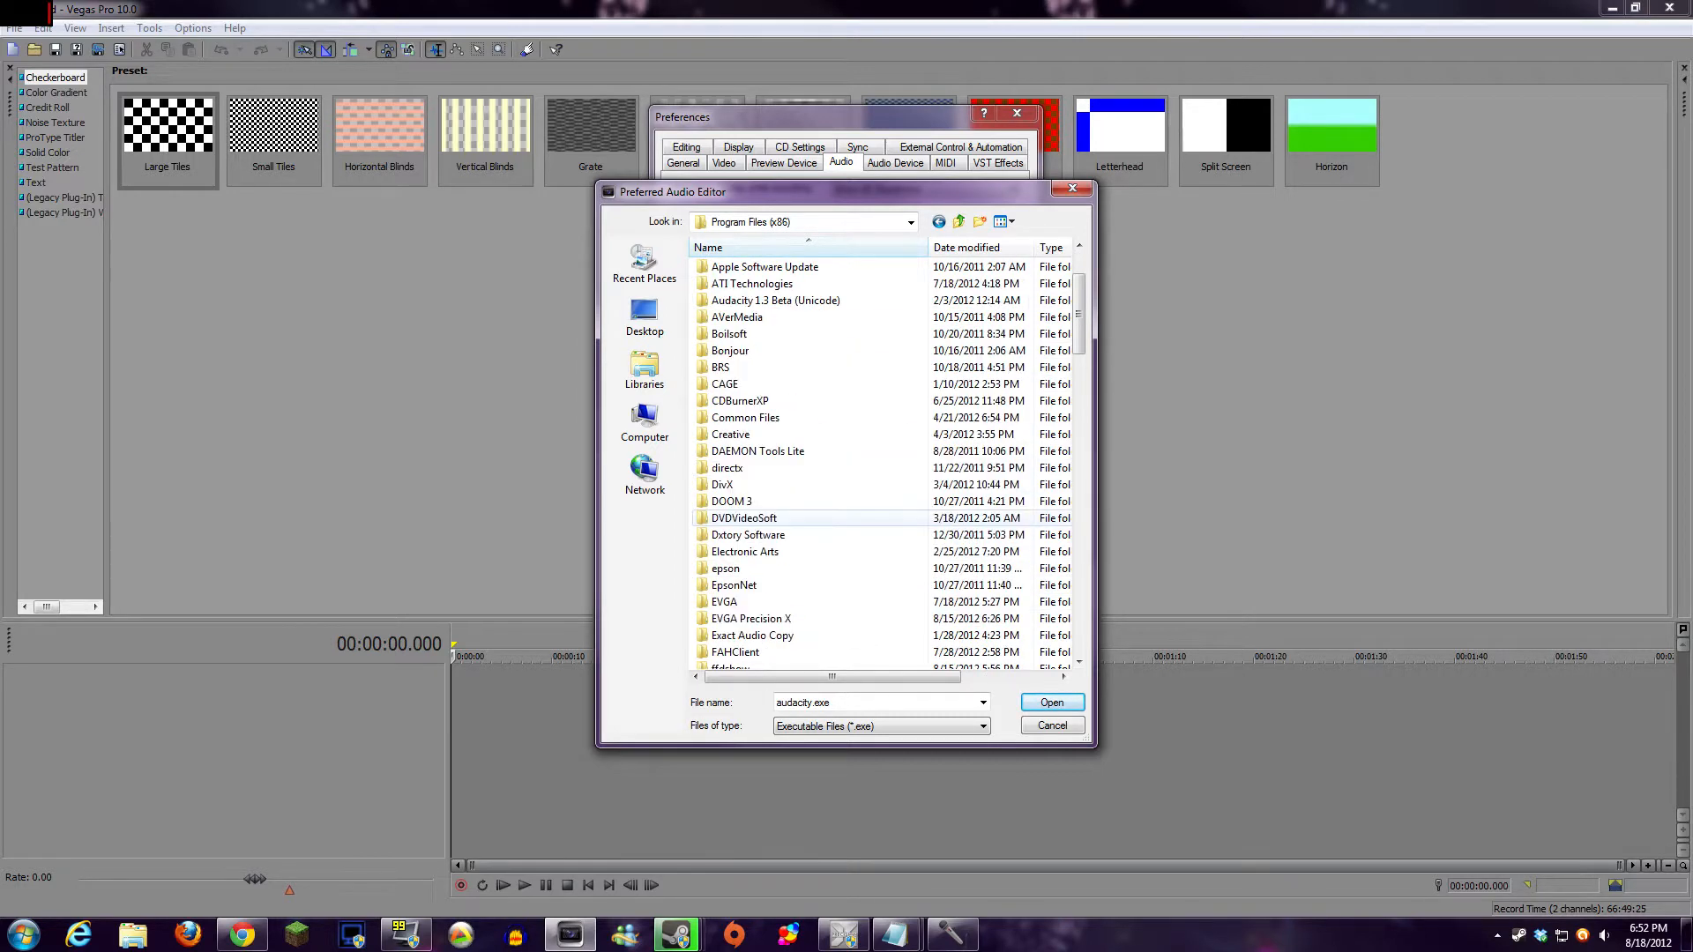
pyautogui.click(775, 299)
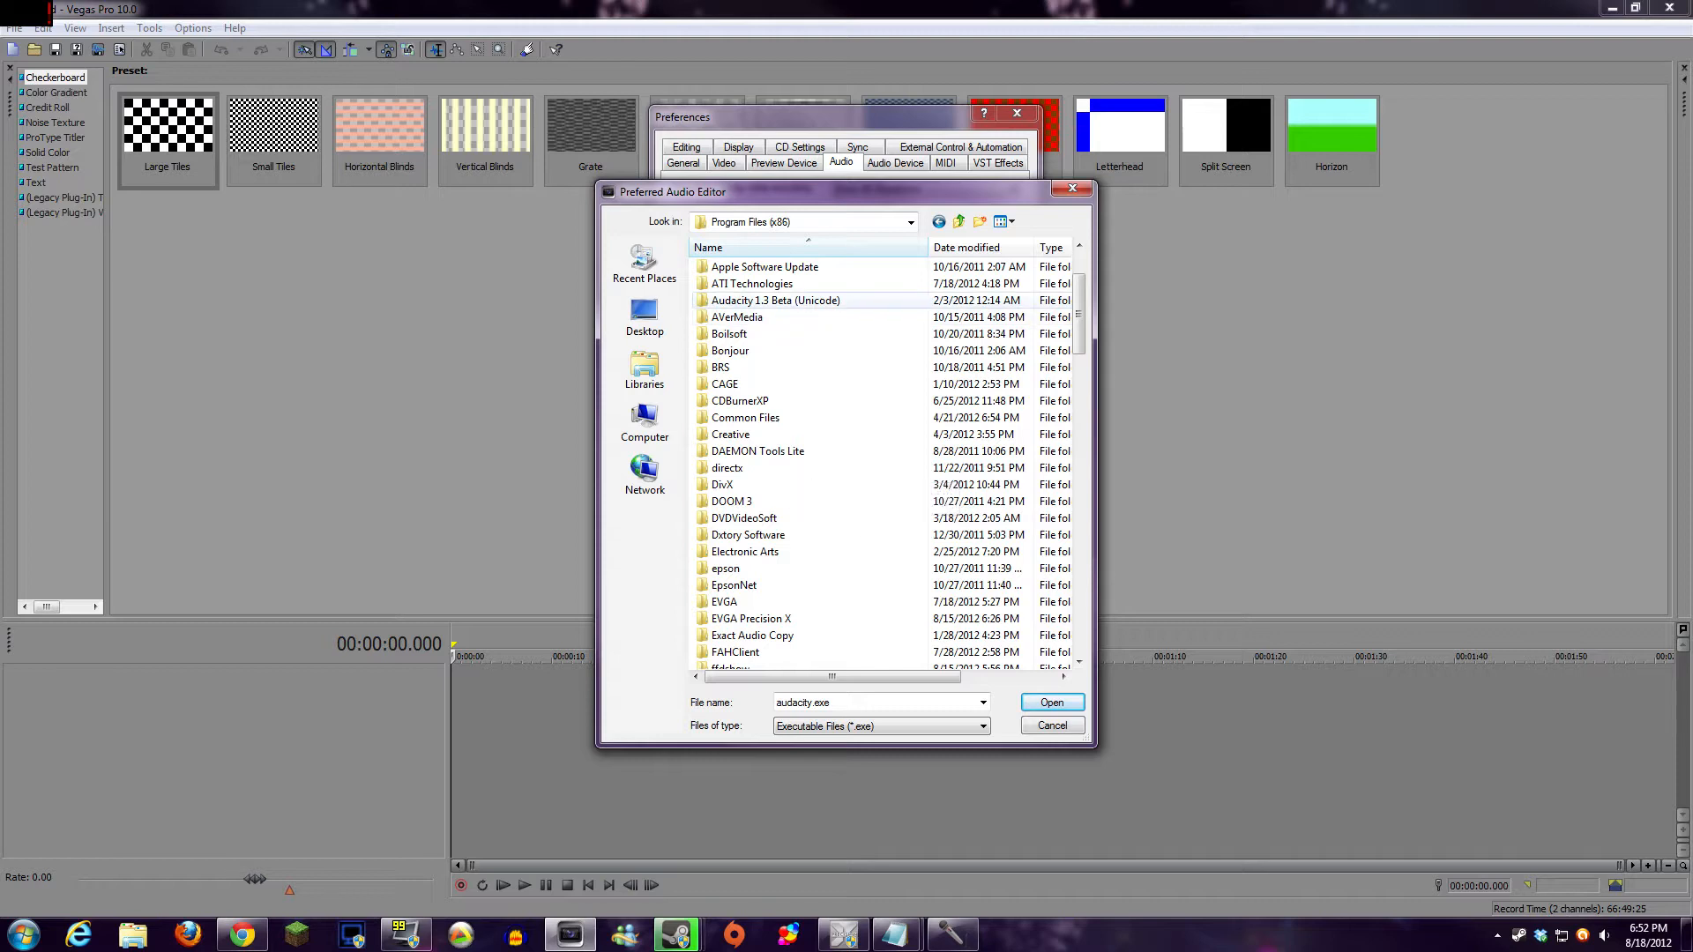
pyautogui.doubleClick(776, 300)
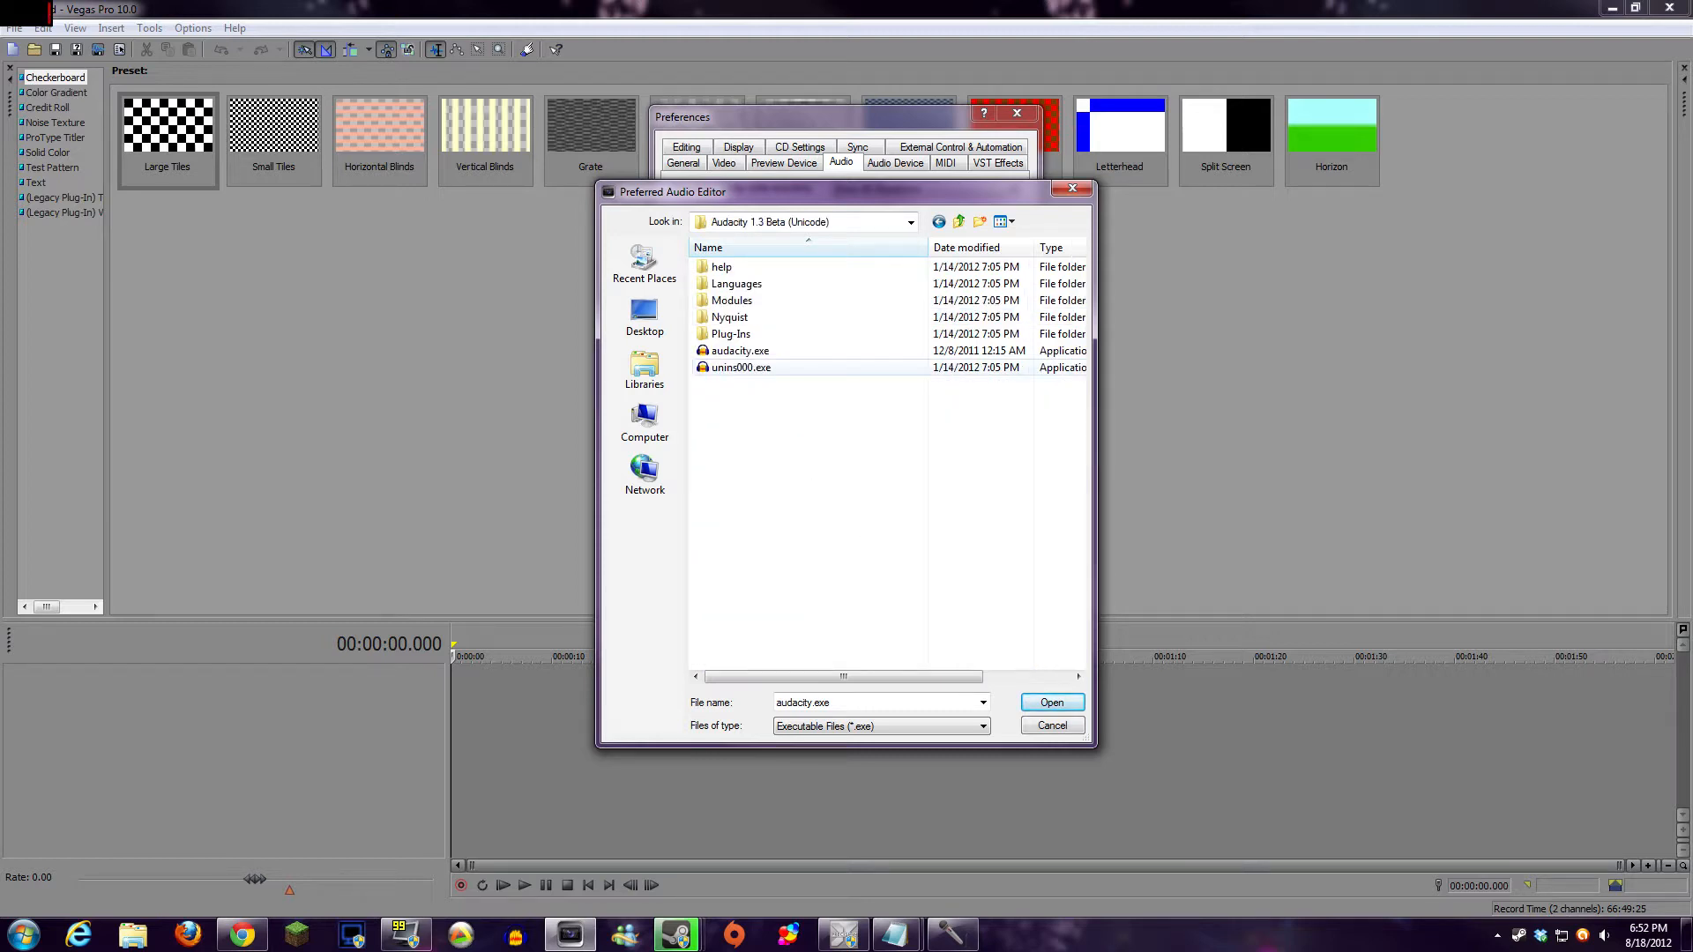
# - Choose audacity.exe as the preferred audio editor and confirm the preferences
pyautogui.click(743, 349)
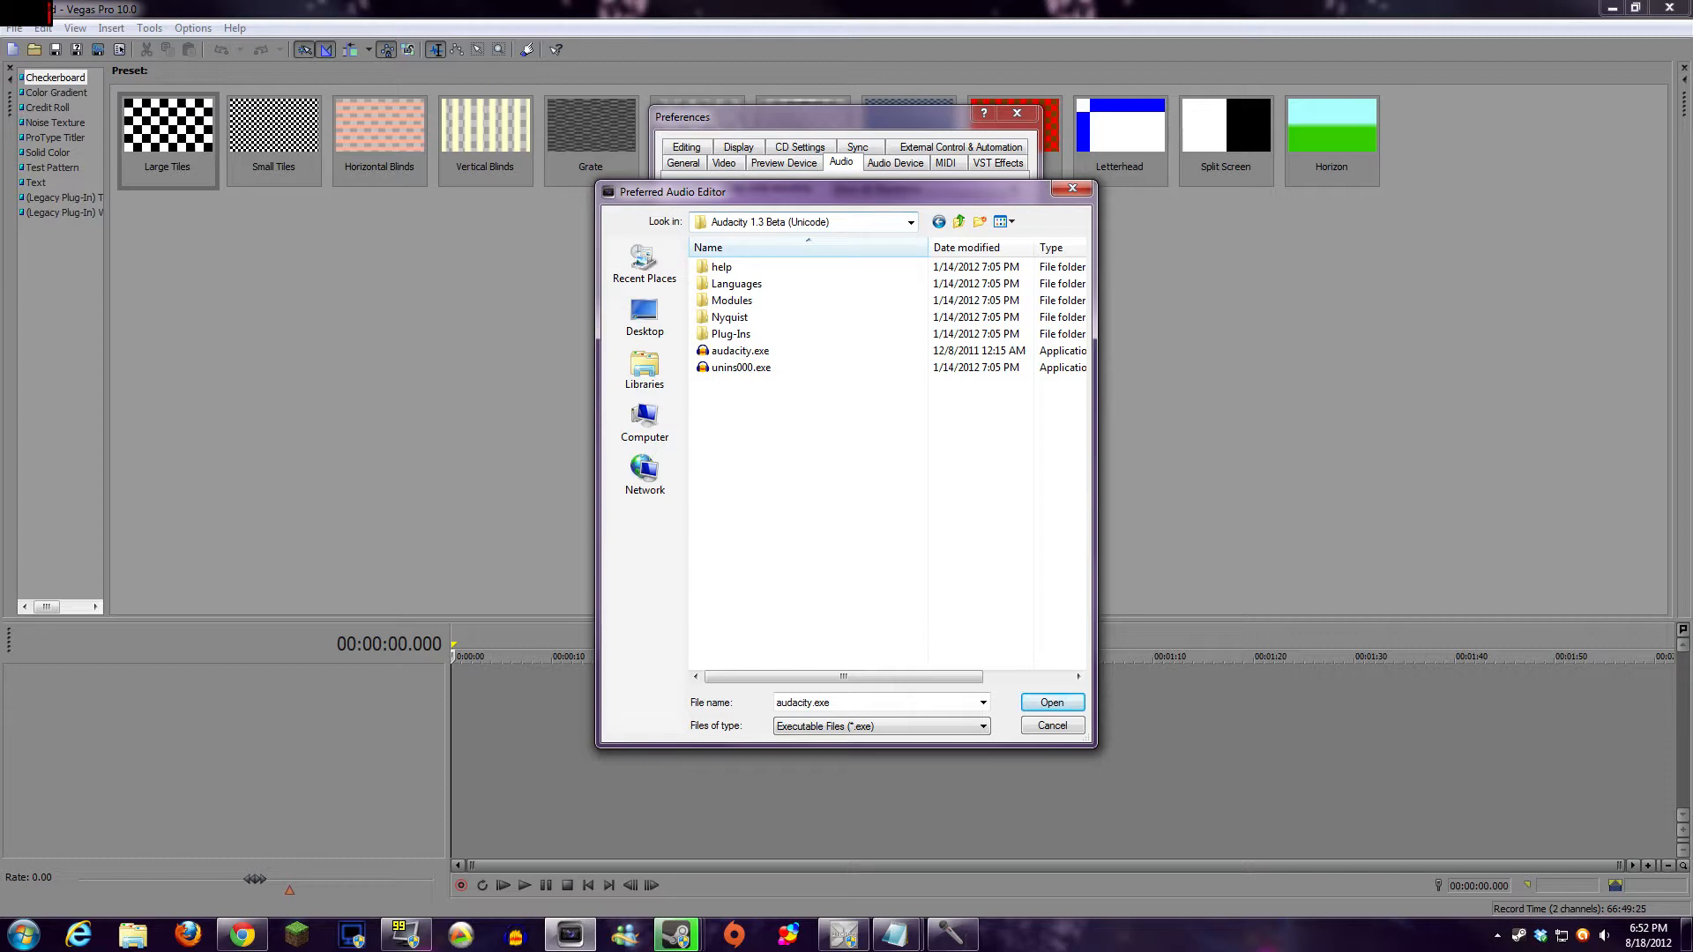
pyautogui.click(741, 351)
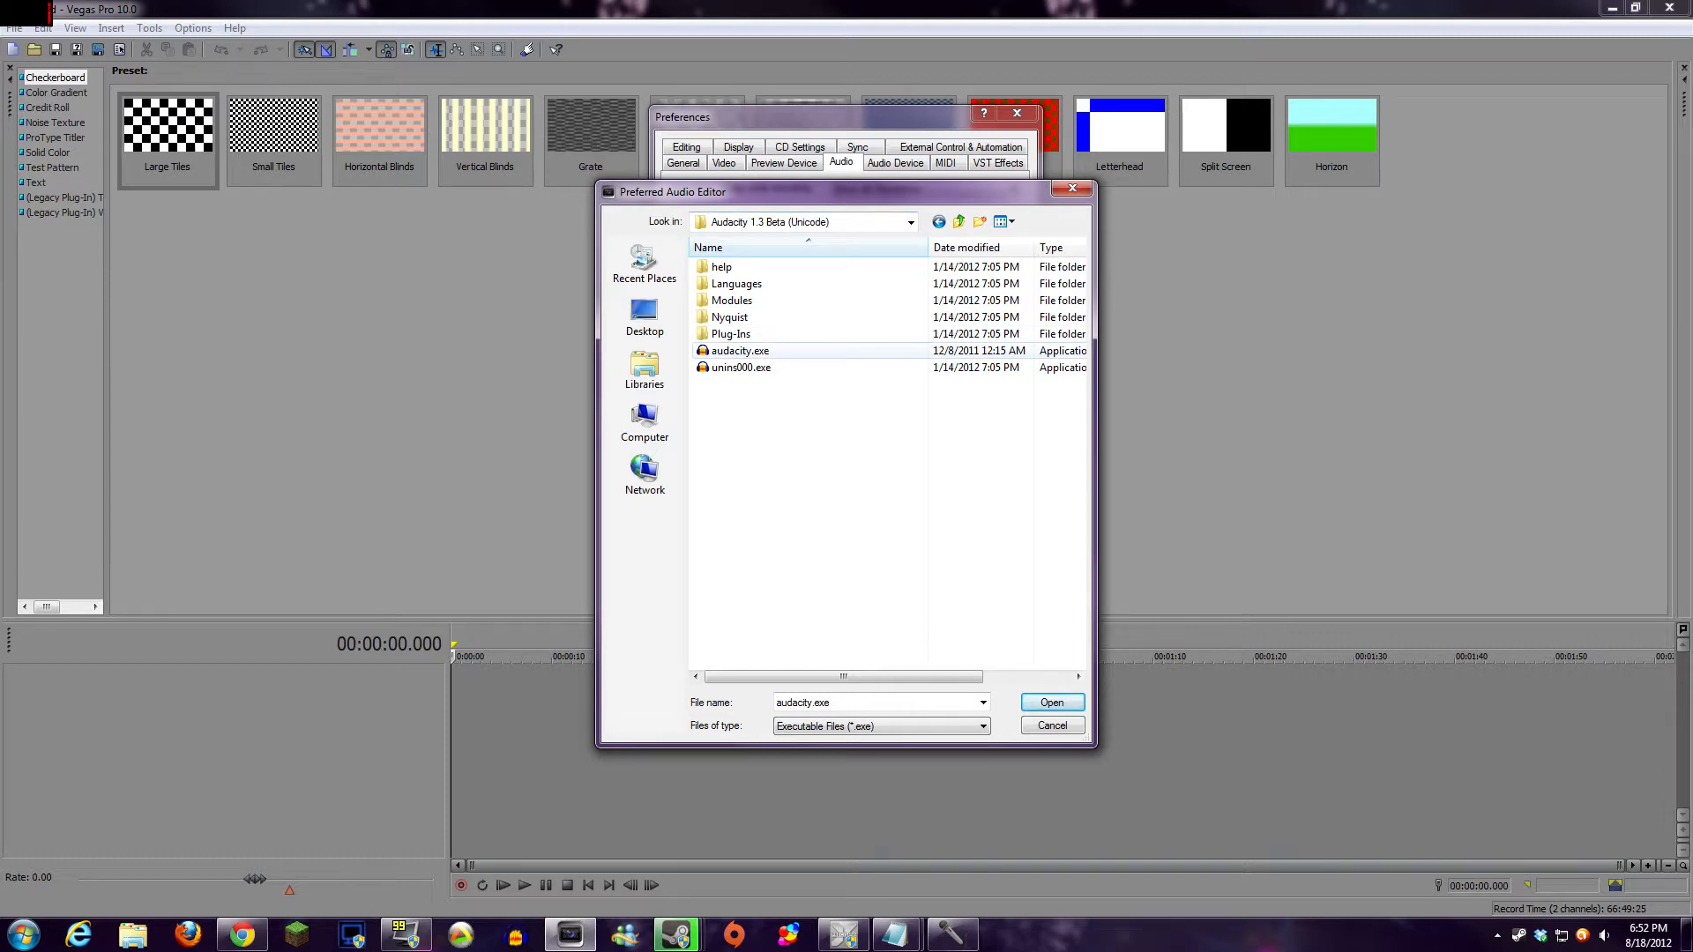
pyautogui.click(740, 349)
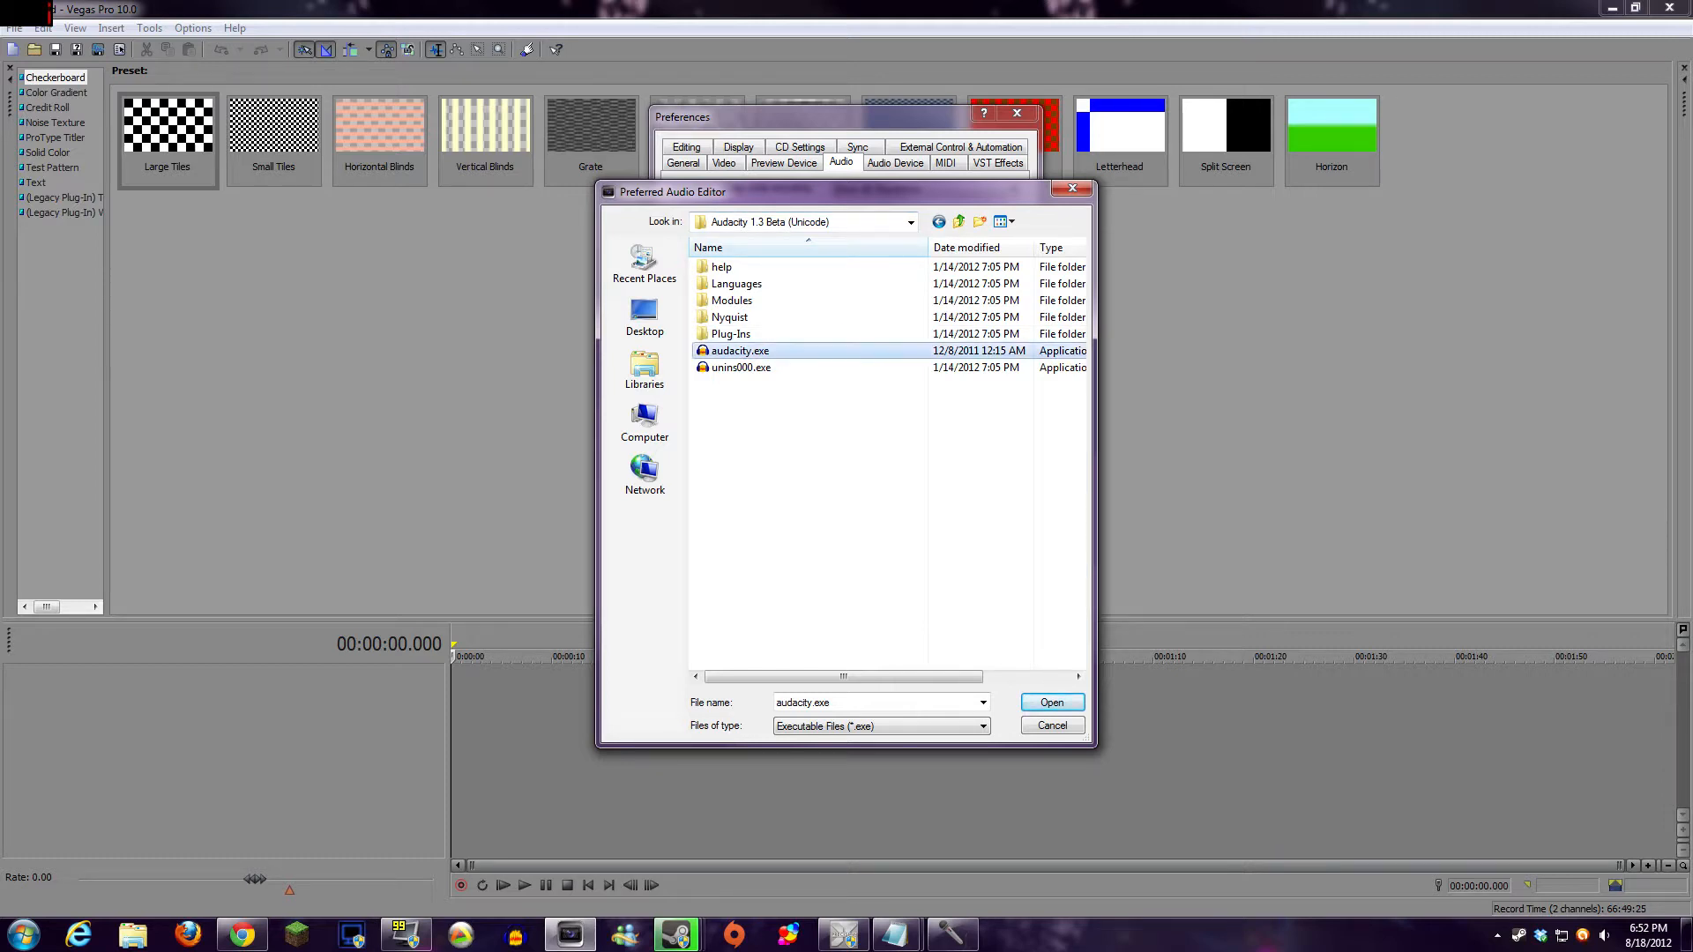
pyautogui.click(1049, 703)
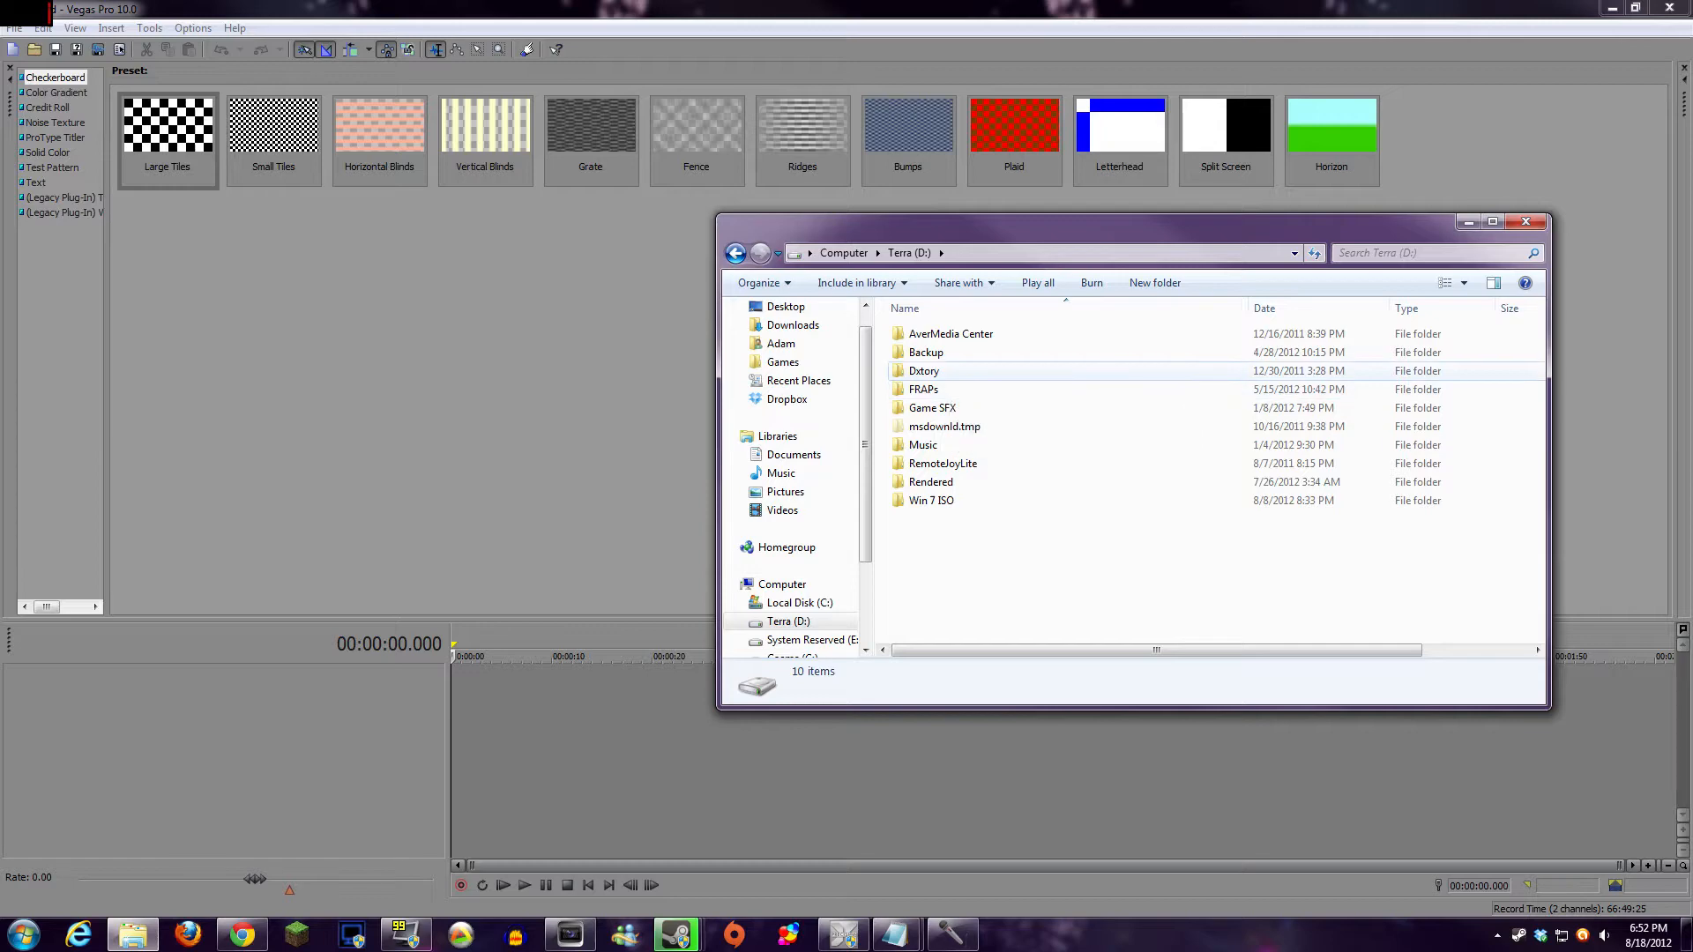
# - Enter the Dxtory recordings folder on D: to bring the game recording into Vegas
pyautogui.doubleClick(924, 370)
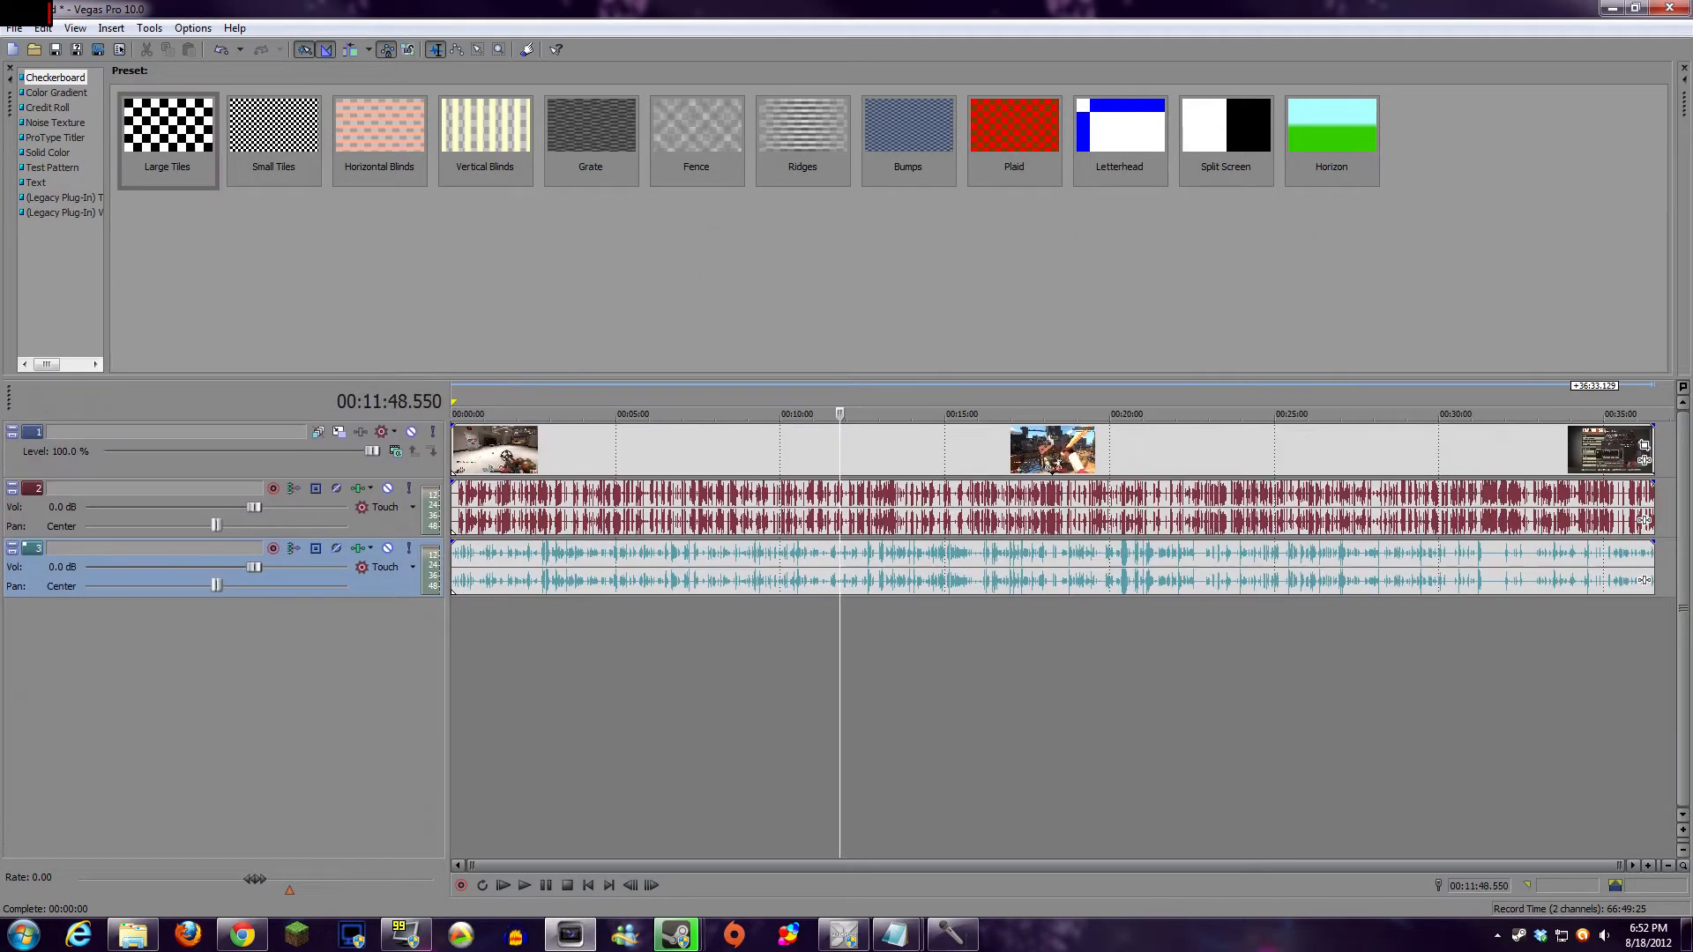
# - Send a copy of the audio event to Audacity via Open Copy in Audio Editor
pyautogui.rightClick(616, 503)
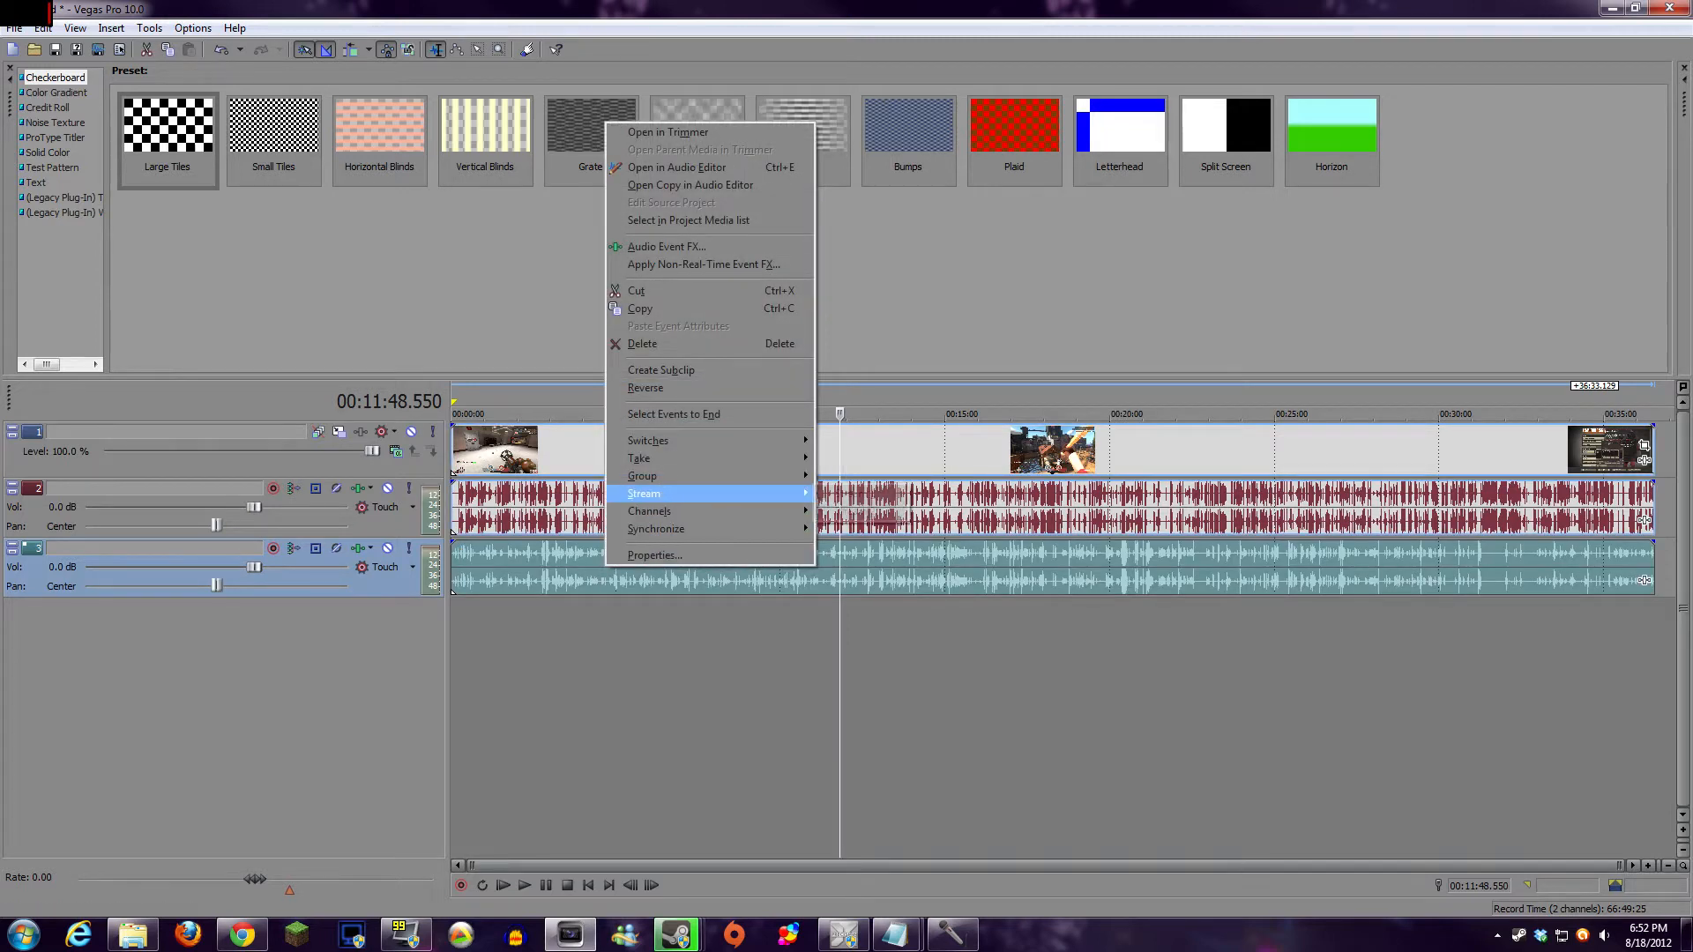
pyautogui.moveTo(670, 203)
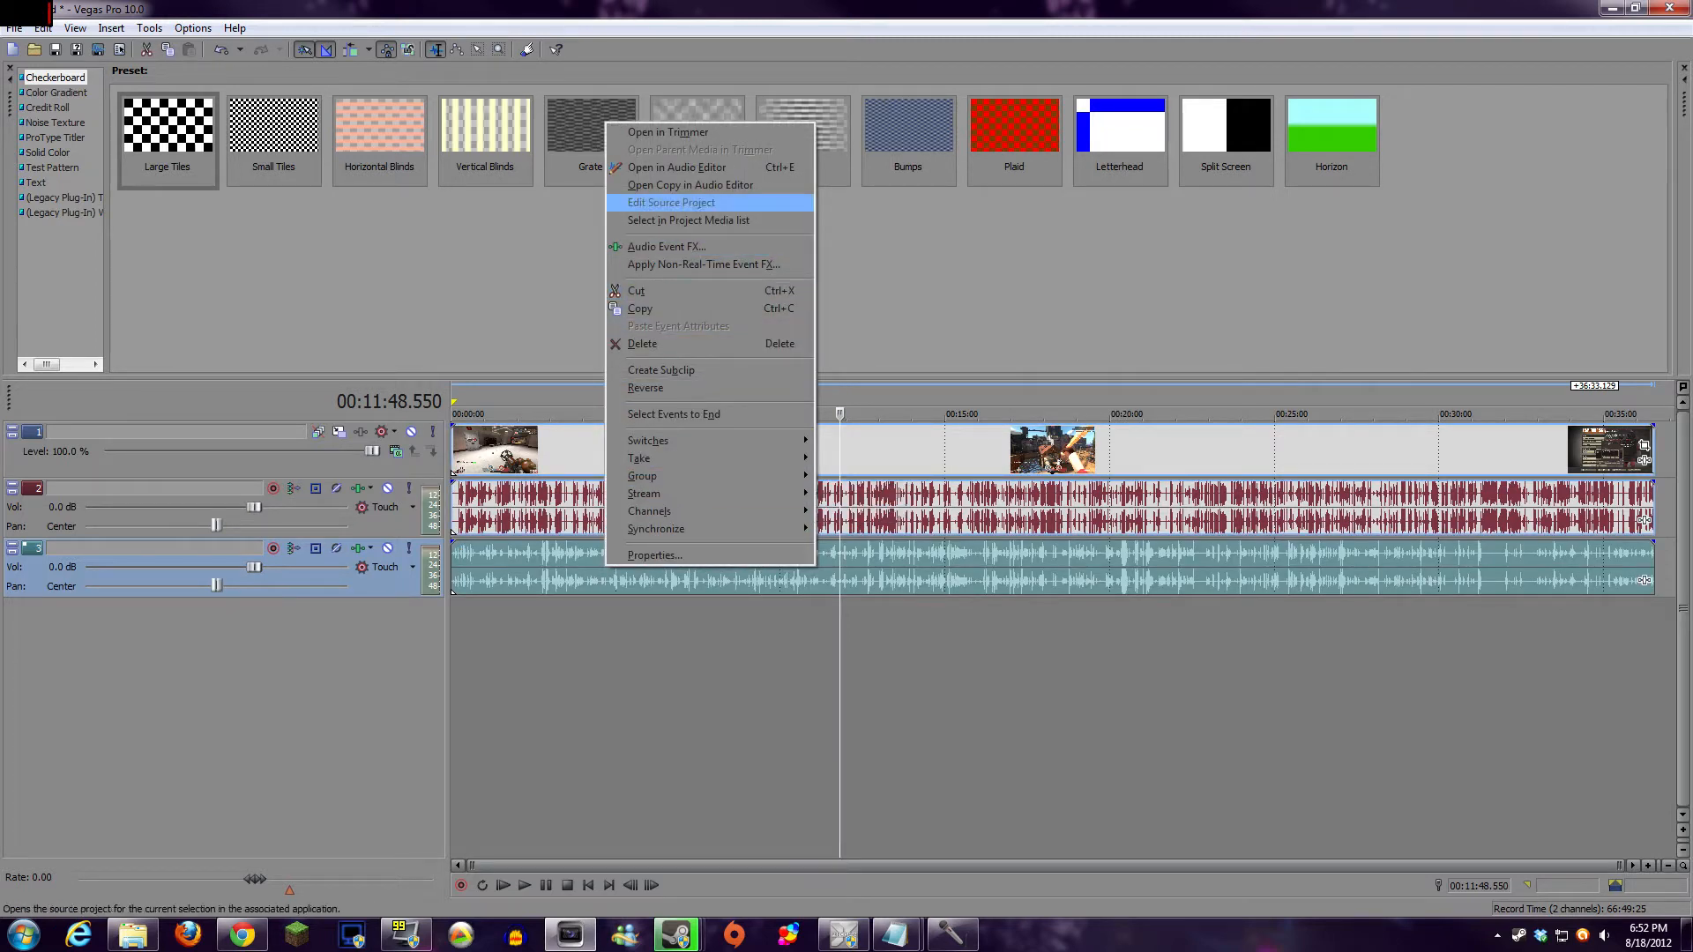
pyautogui.moveTo(689, 185)
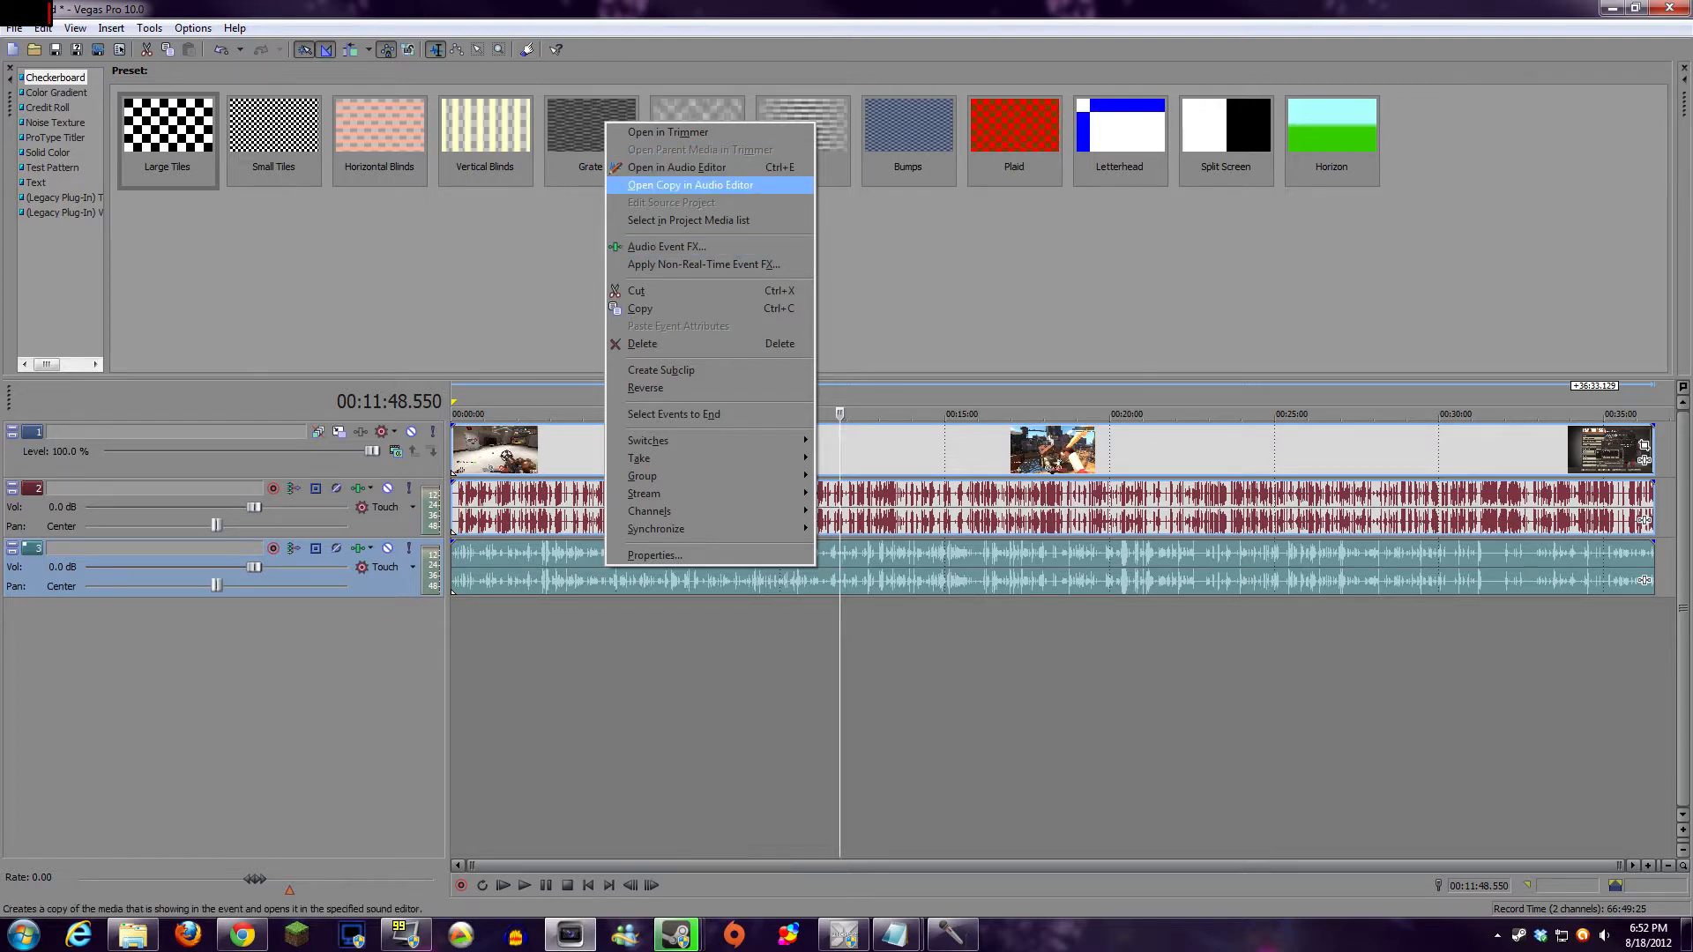
pyautogui.click(690, 186)
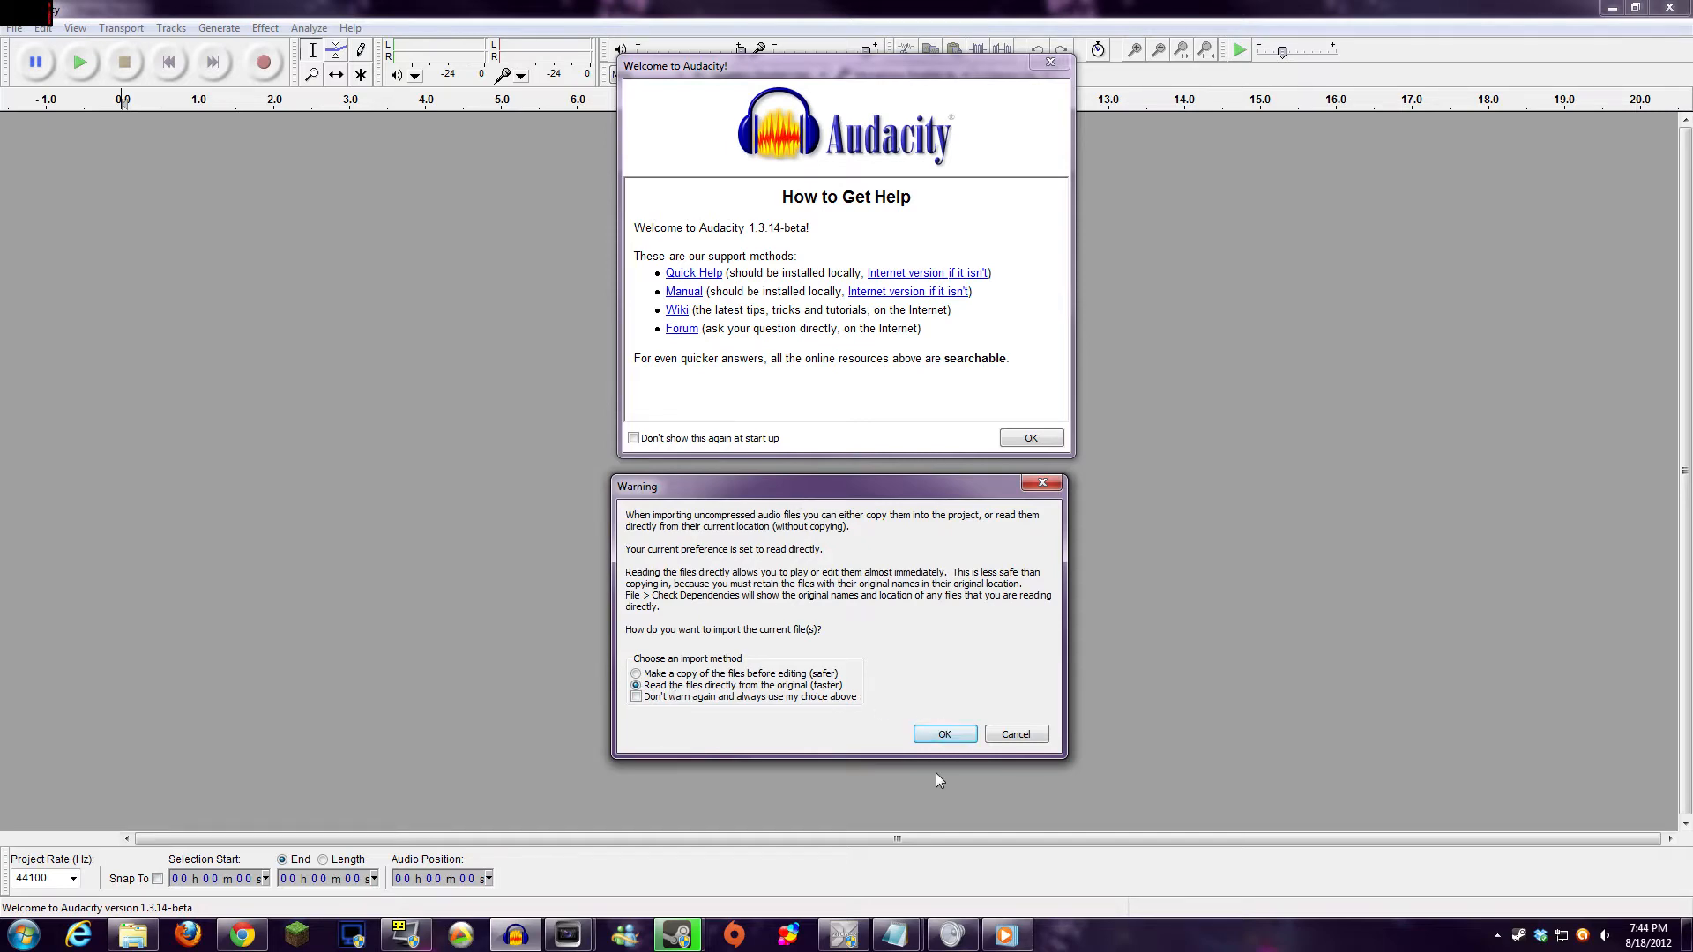
# - Accept the import warning so the stereo recording loads as a waveform track
pyautogui.click(942, 734)
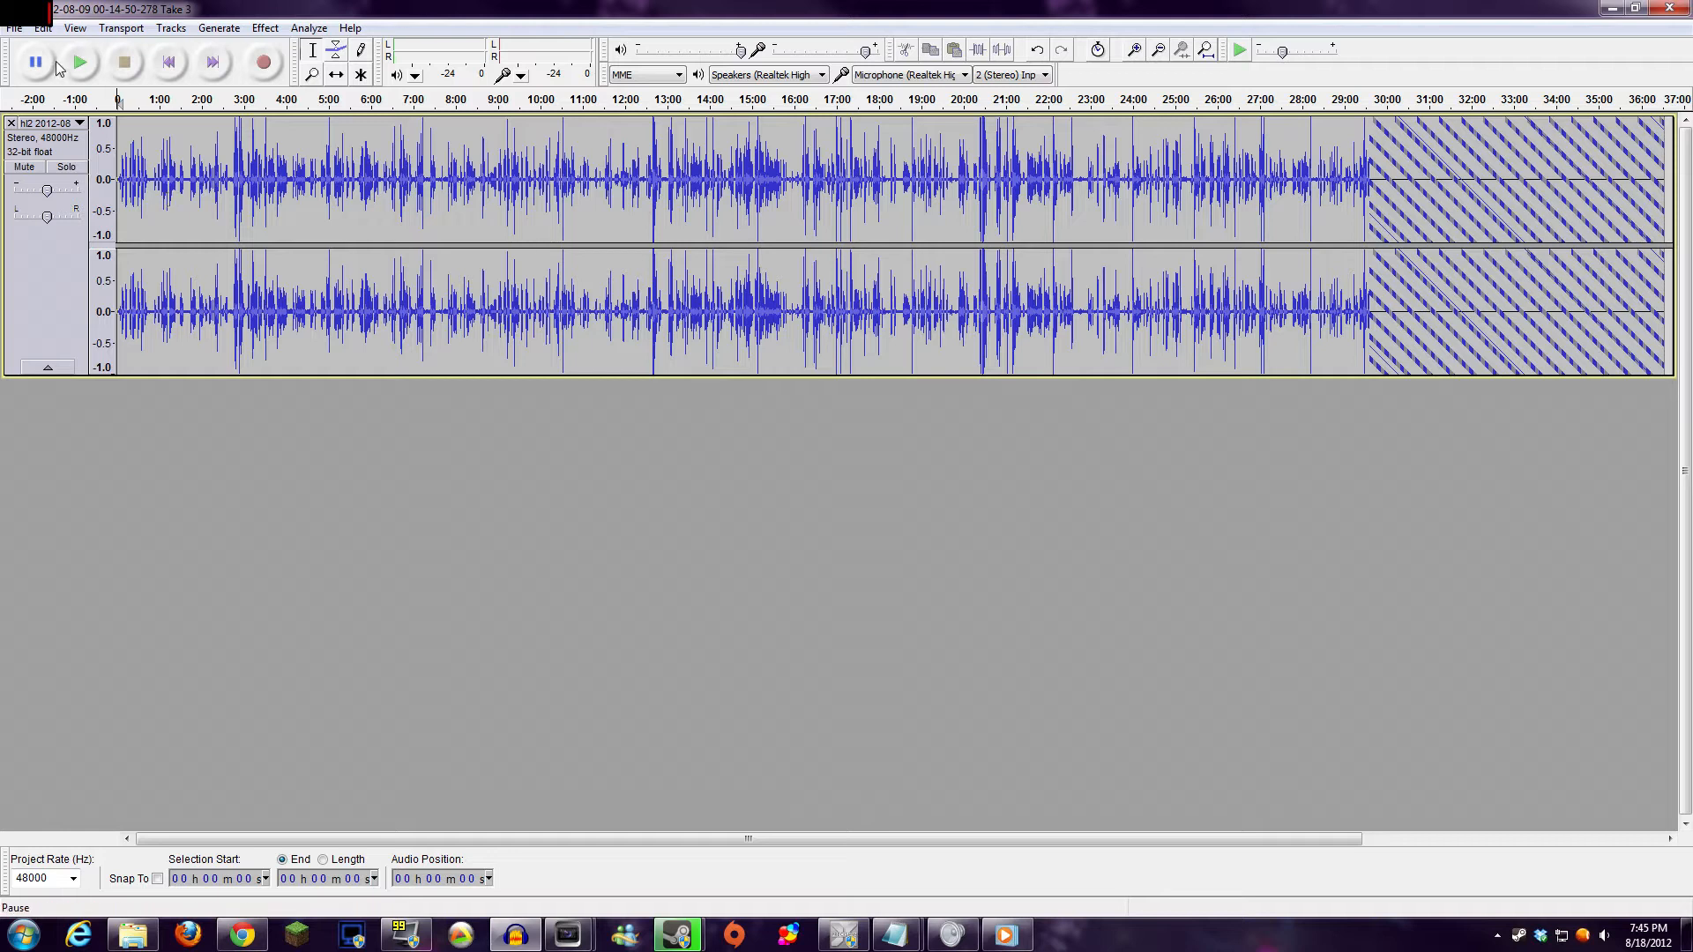
pyautogui.click(42, 26)
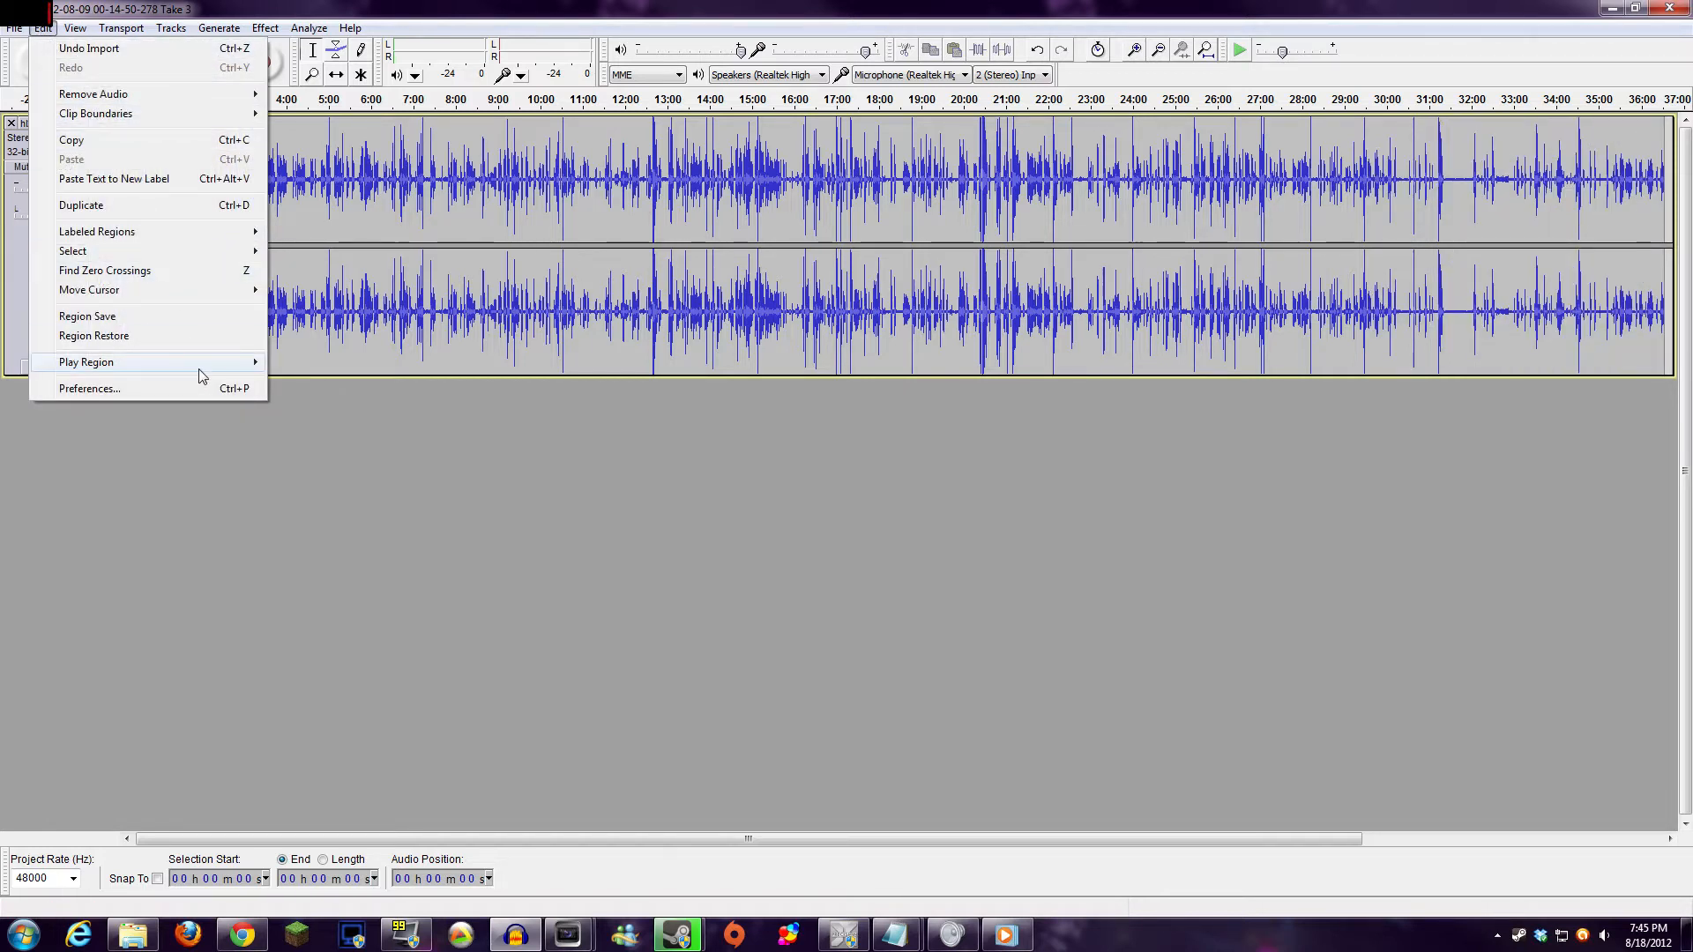
# - Set the effects preview length to 15 seconds in playback preferences and close them
pyautogui.click(88, 388)
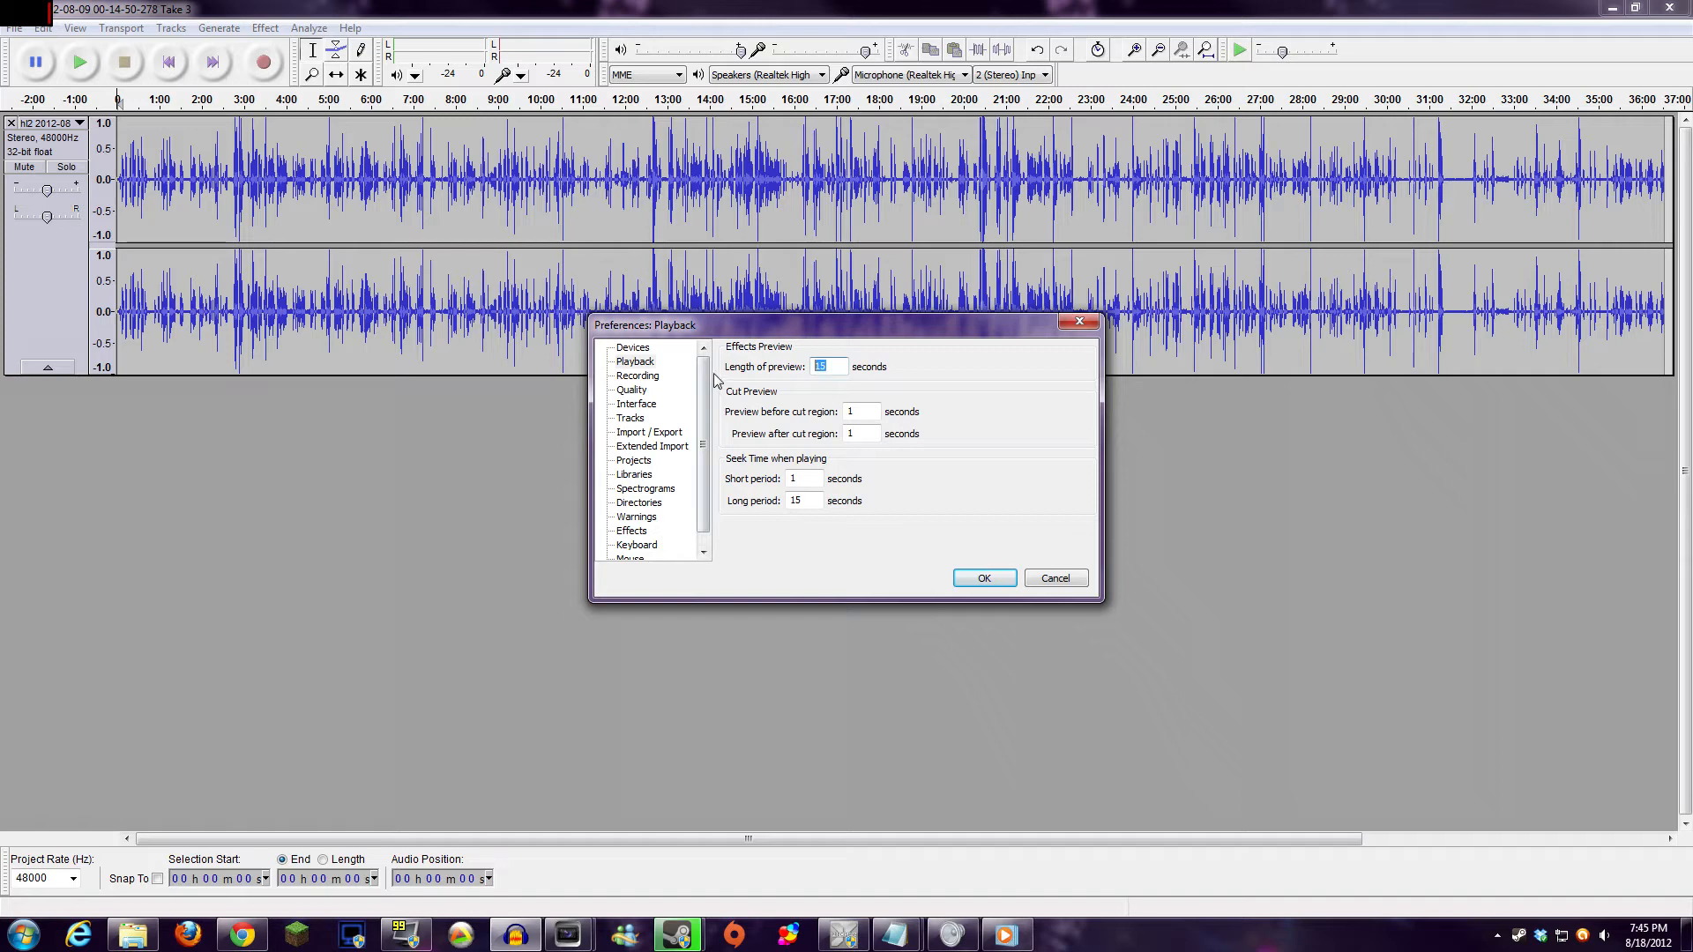
pyautogui.click(829, 366)
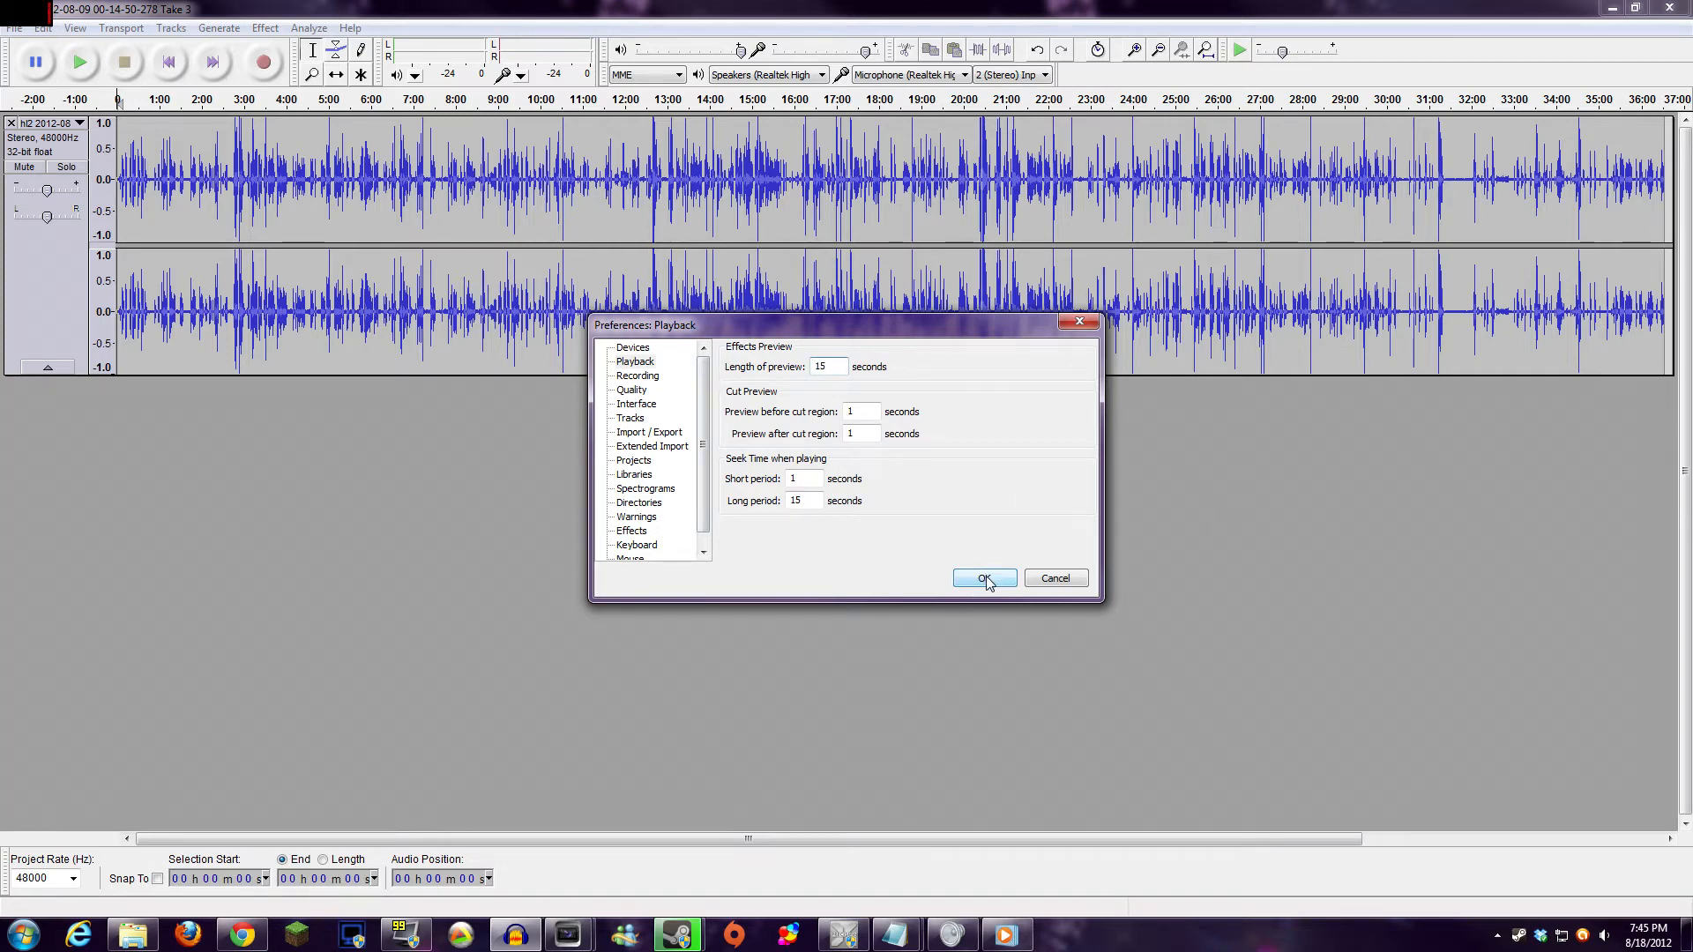
pyautogui.click(982, 579)
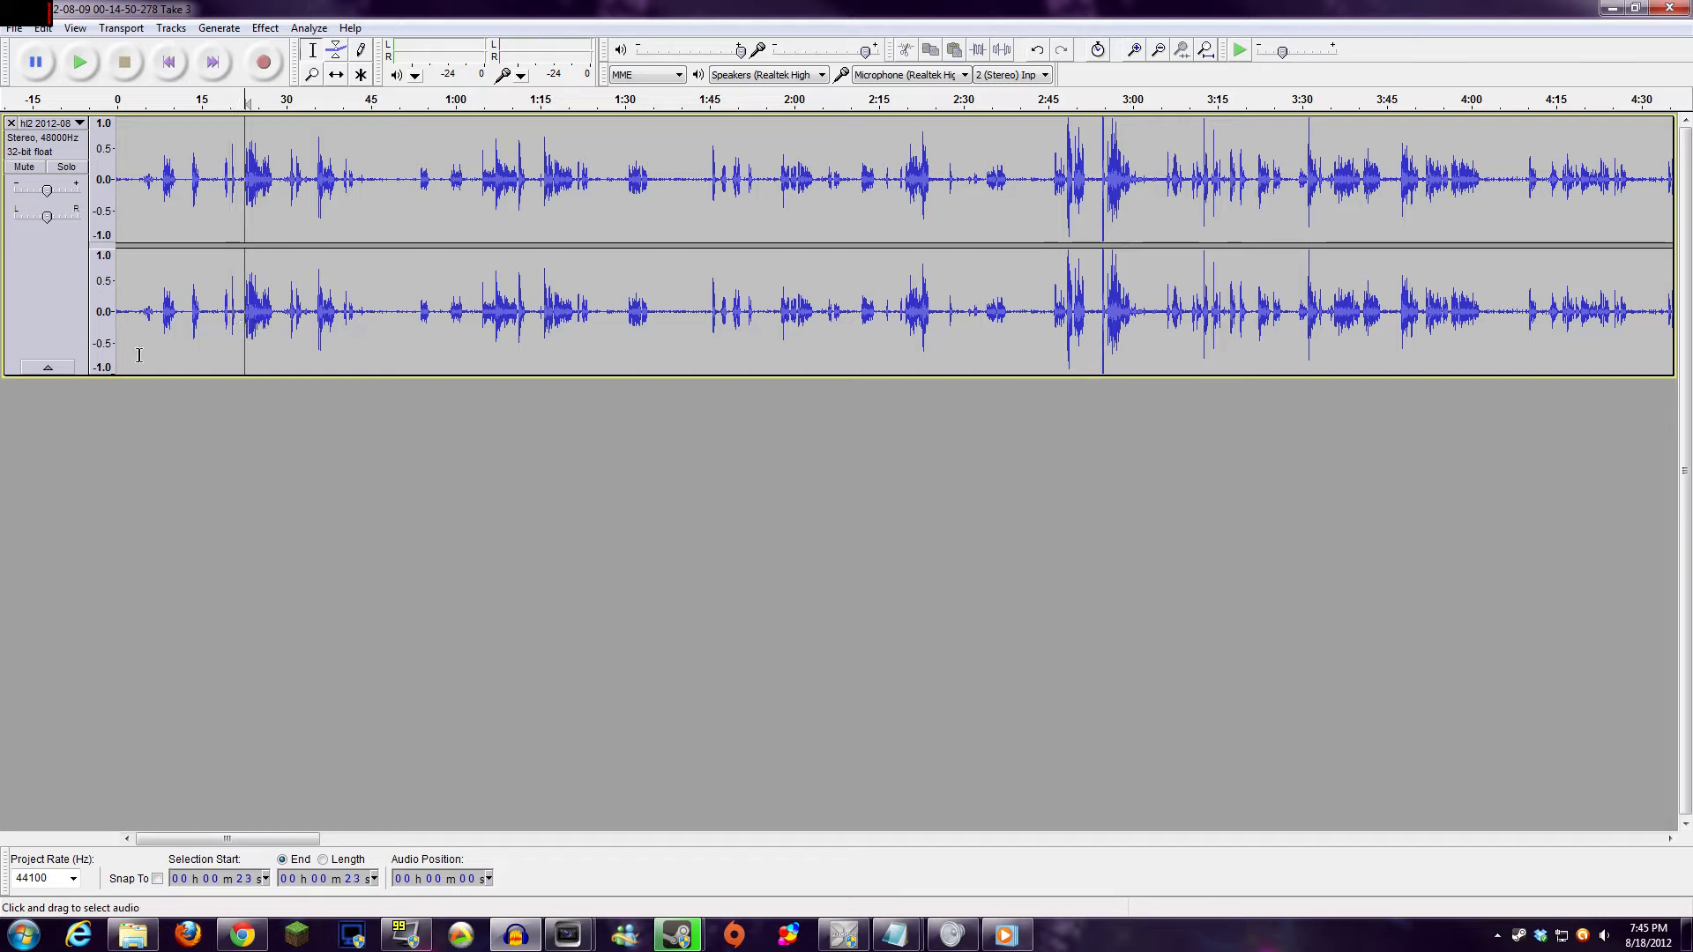
# - Select the quiet opening stretch and take it as the Noise Removal noise profile
pyautogui.moveTo(40, 191); pyautogui.dragTo(51, 191)
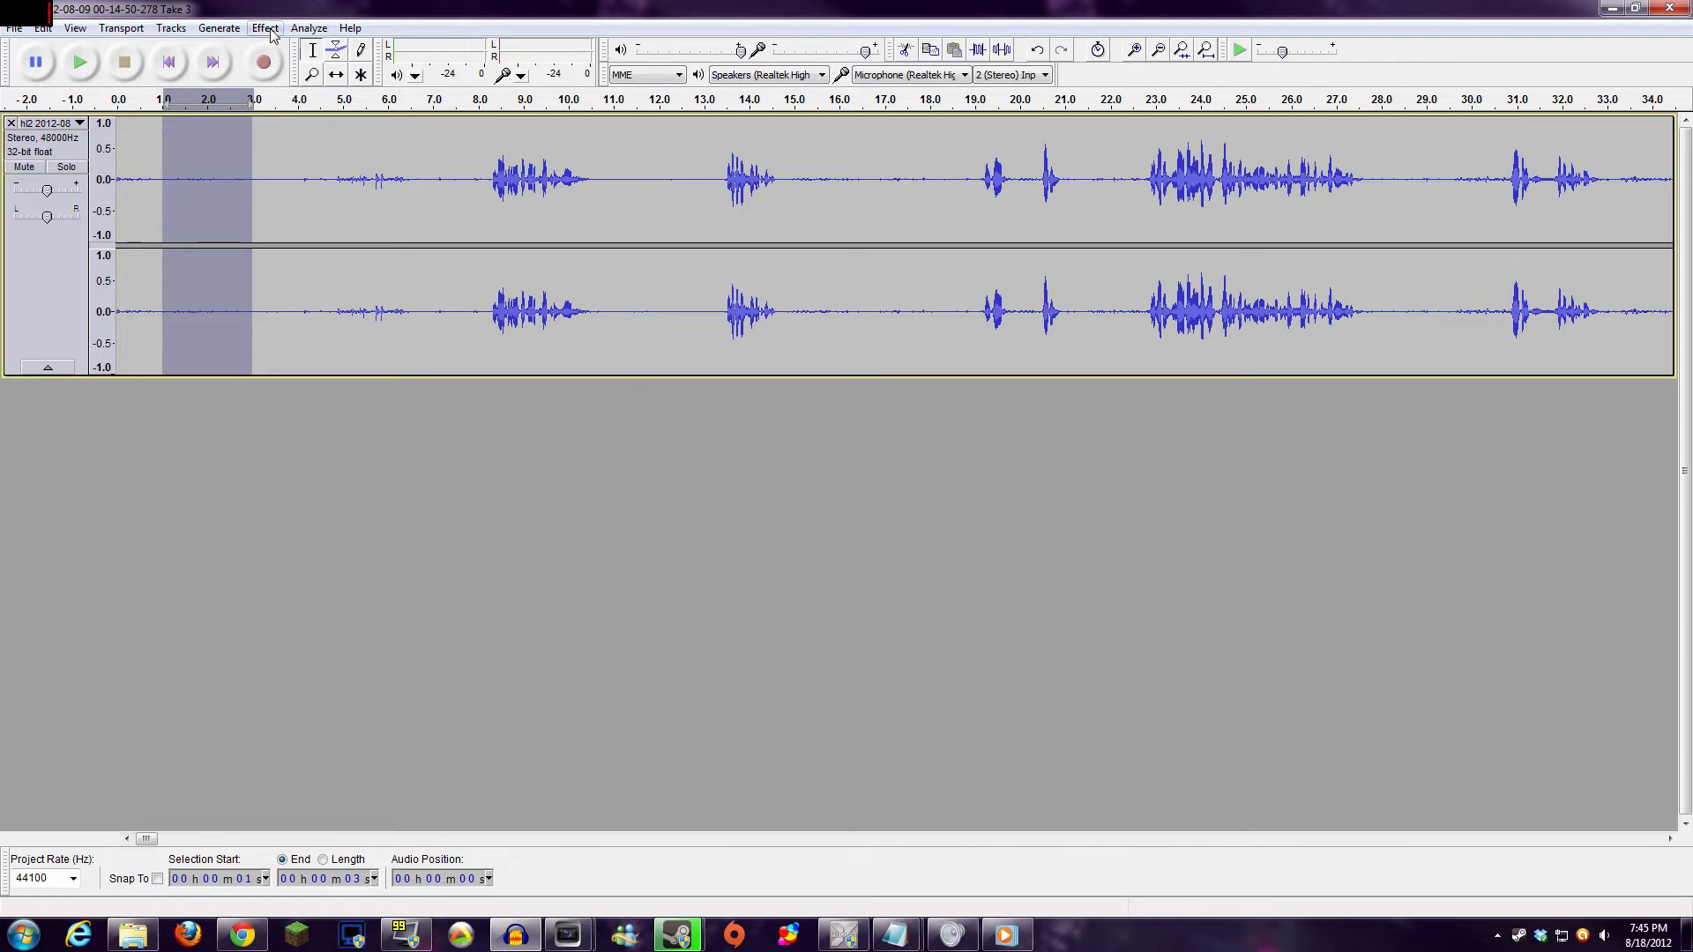
pyautogui.click(265, 26)
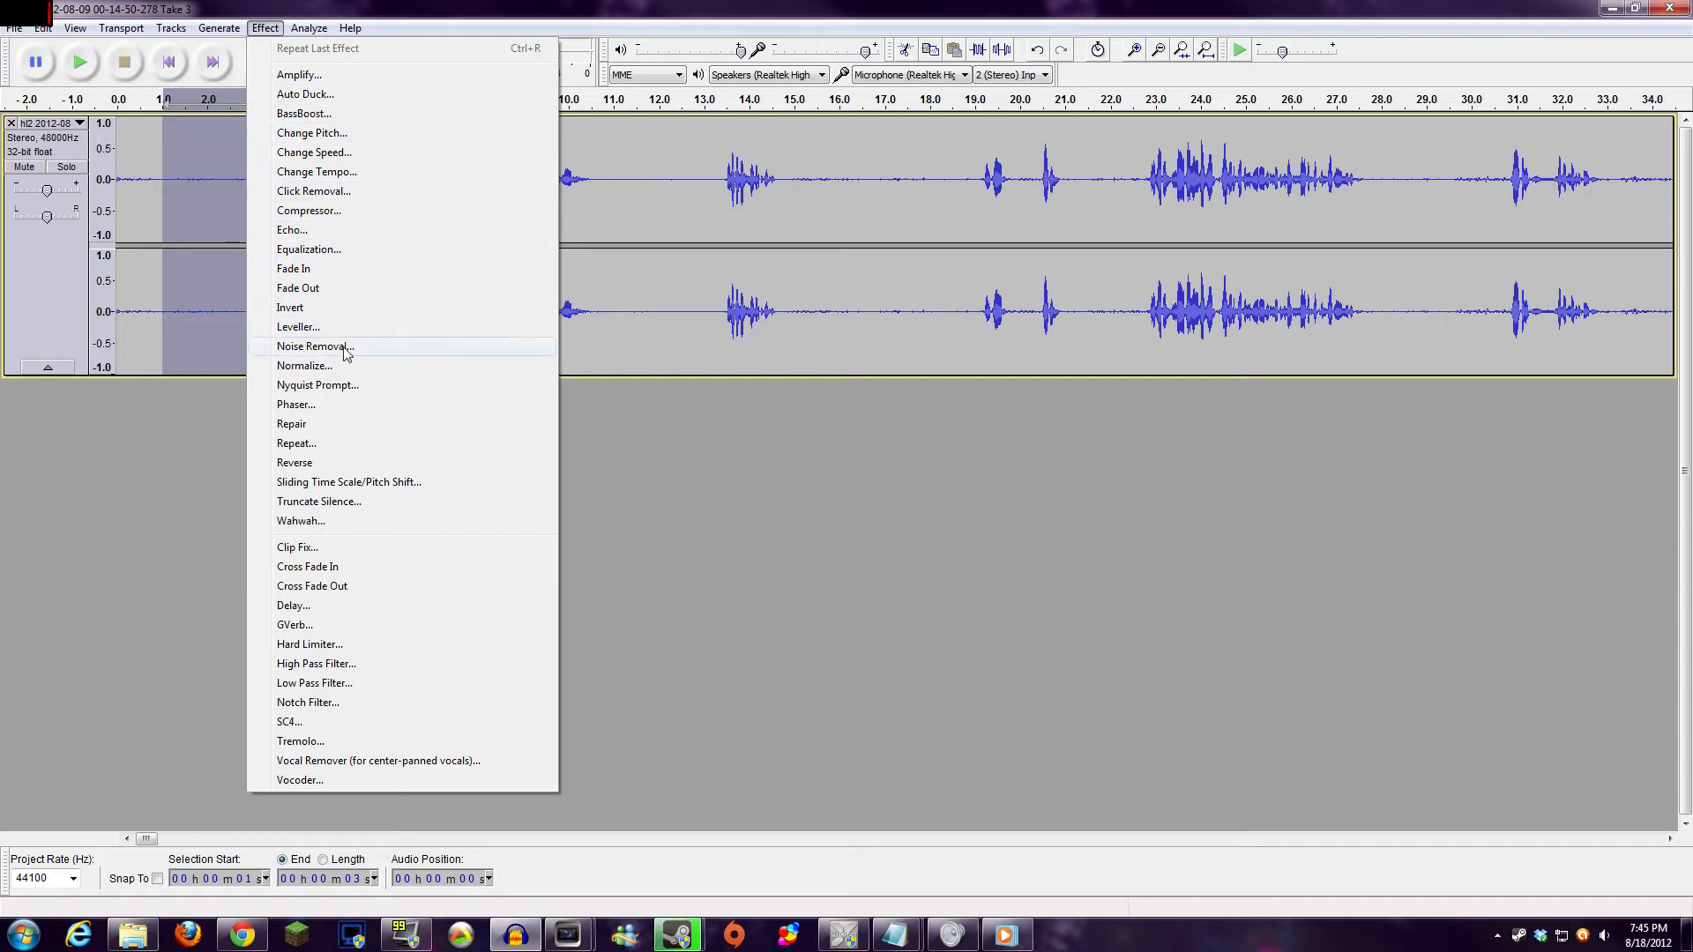
pyautogui.click(316, 345)
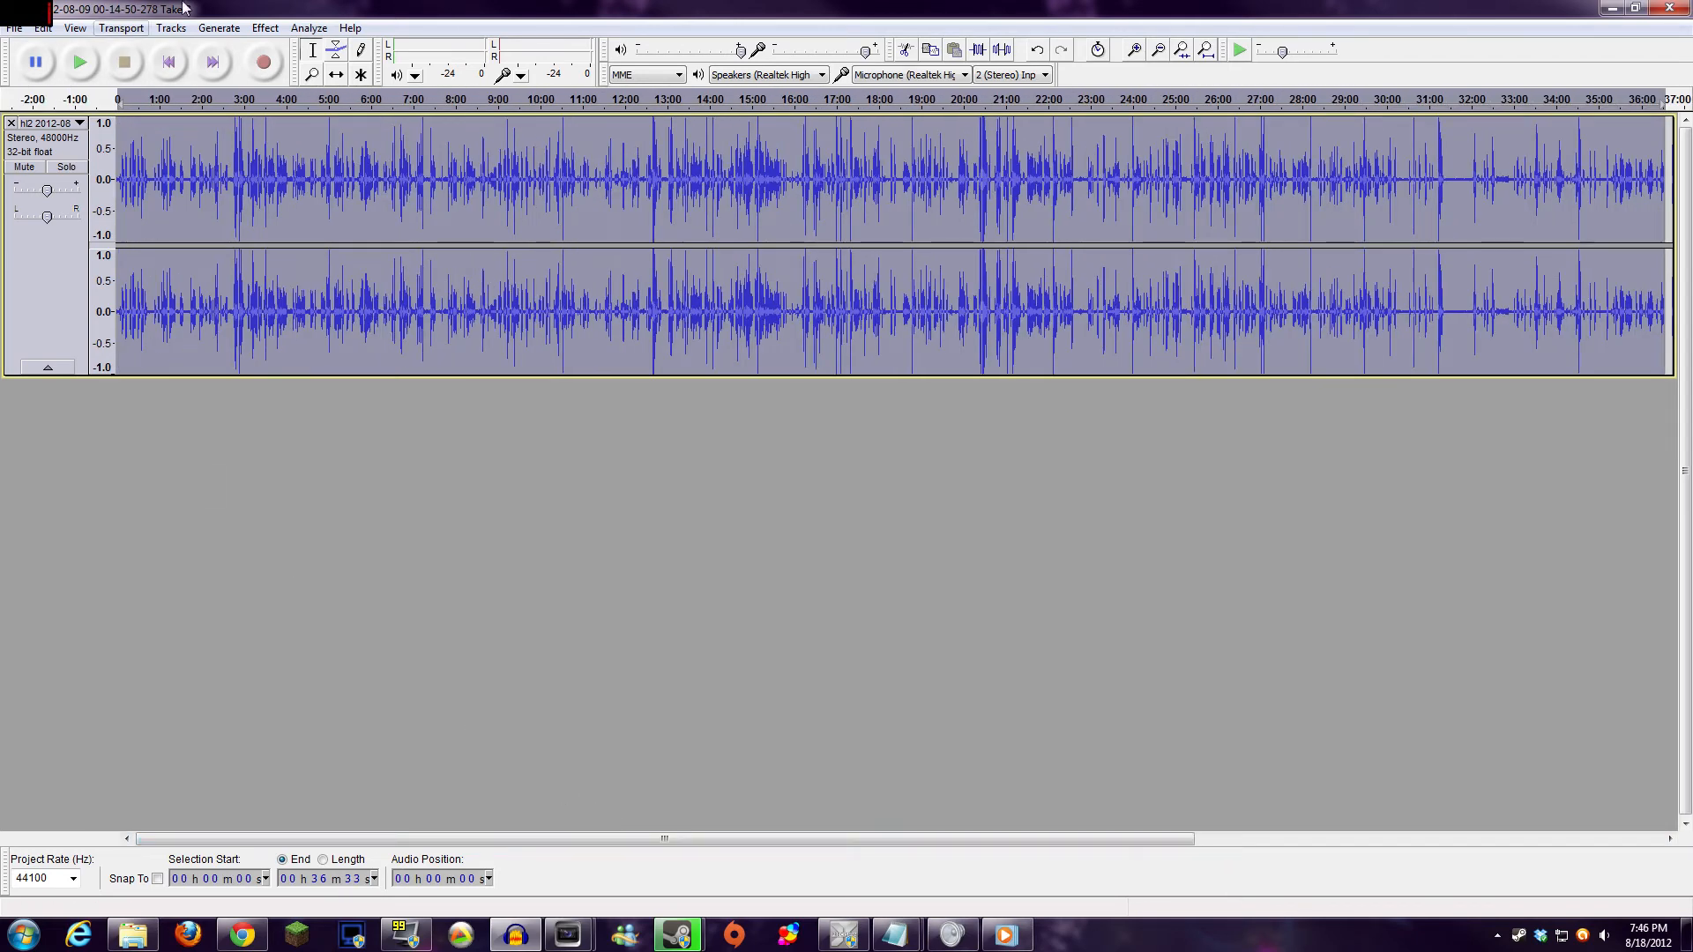
# - Apply Noise Removal at 10 dB reduction, 0.01 s attack/decay, after previewing it
pyautogui.click(263, 27)
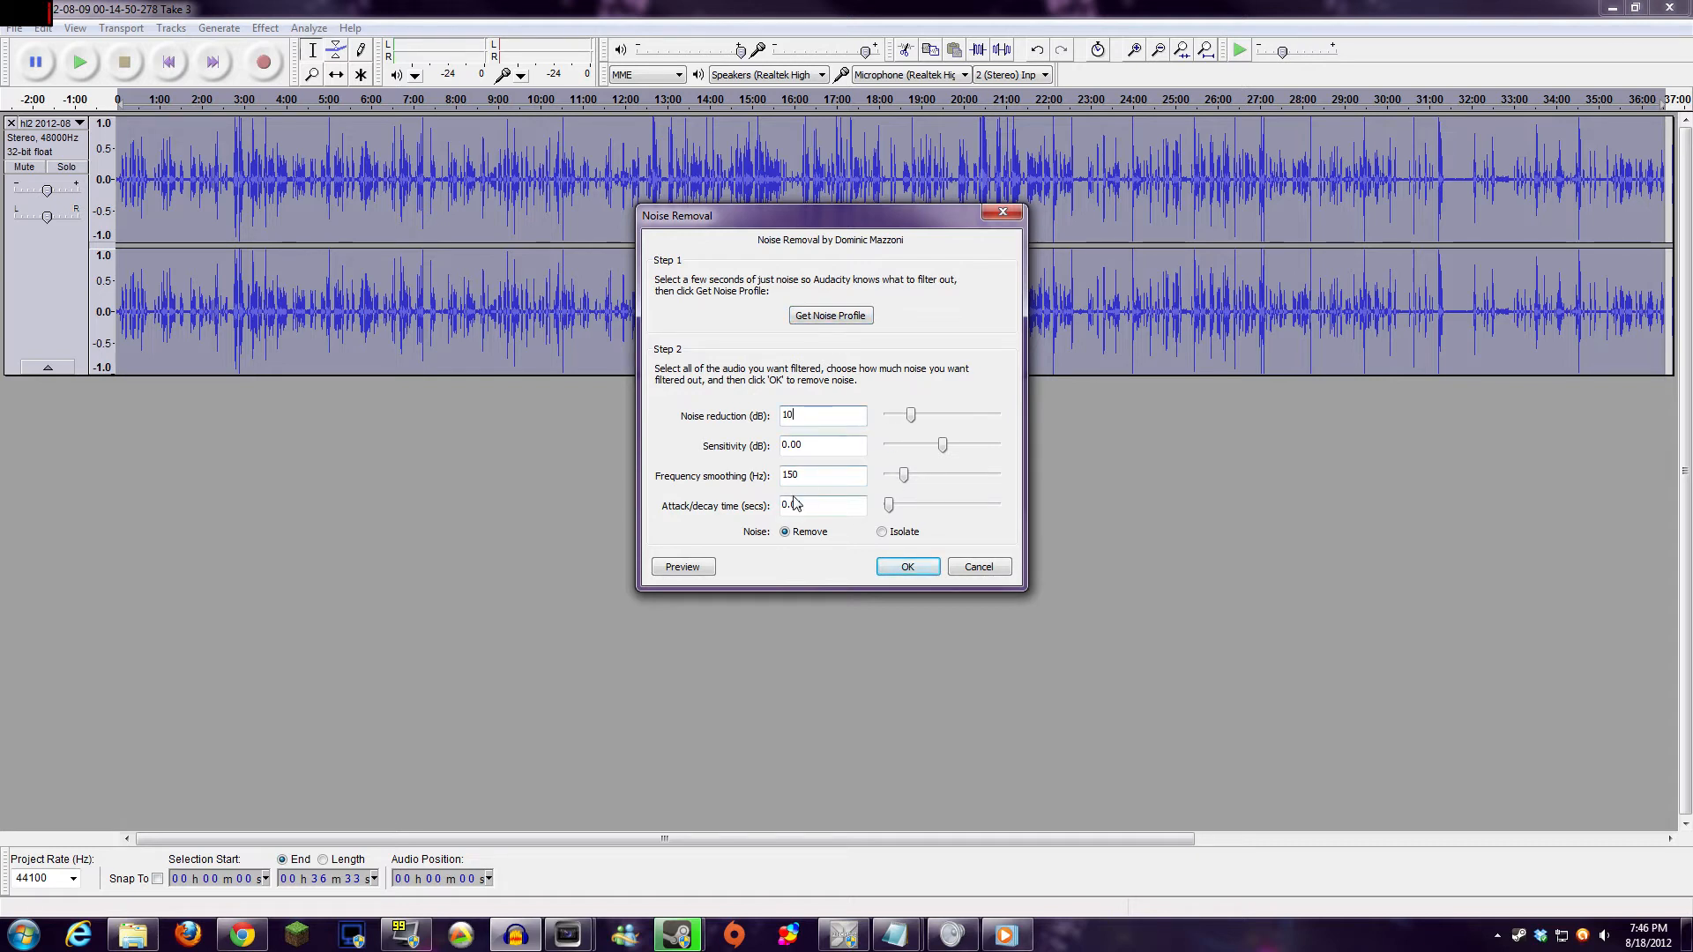
pyautogui.write('0.01')
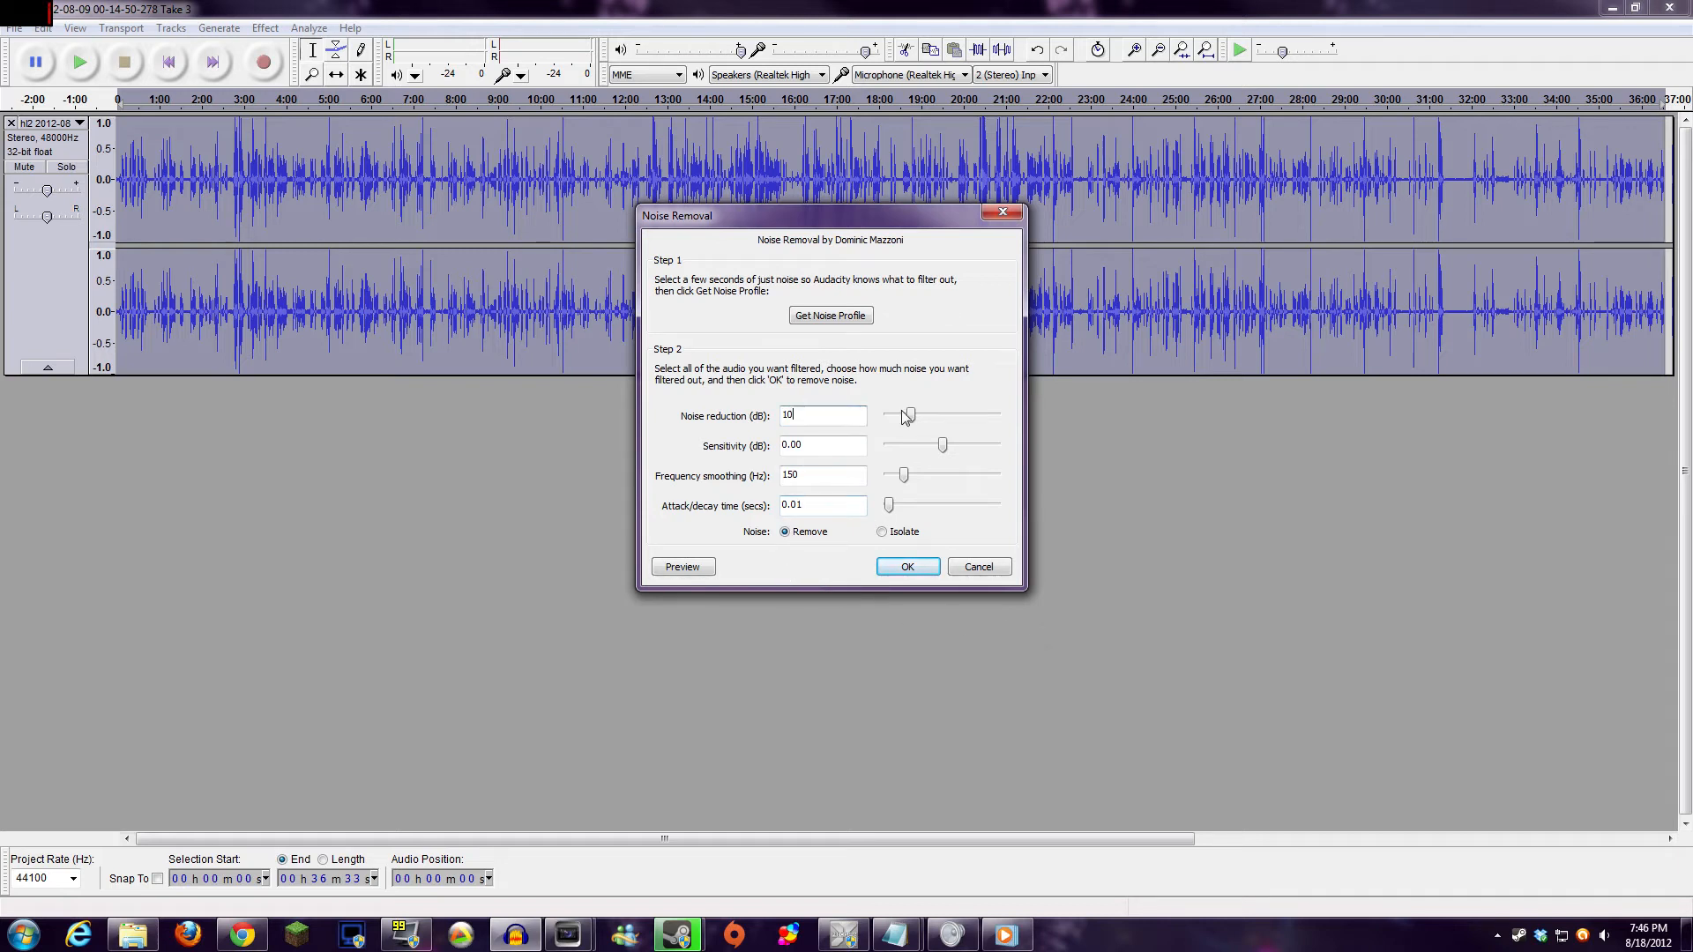
pyautogui.moveTo(905, 416); pyautogui.dragTo(887, 416)
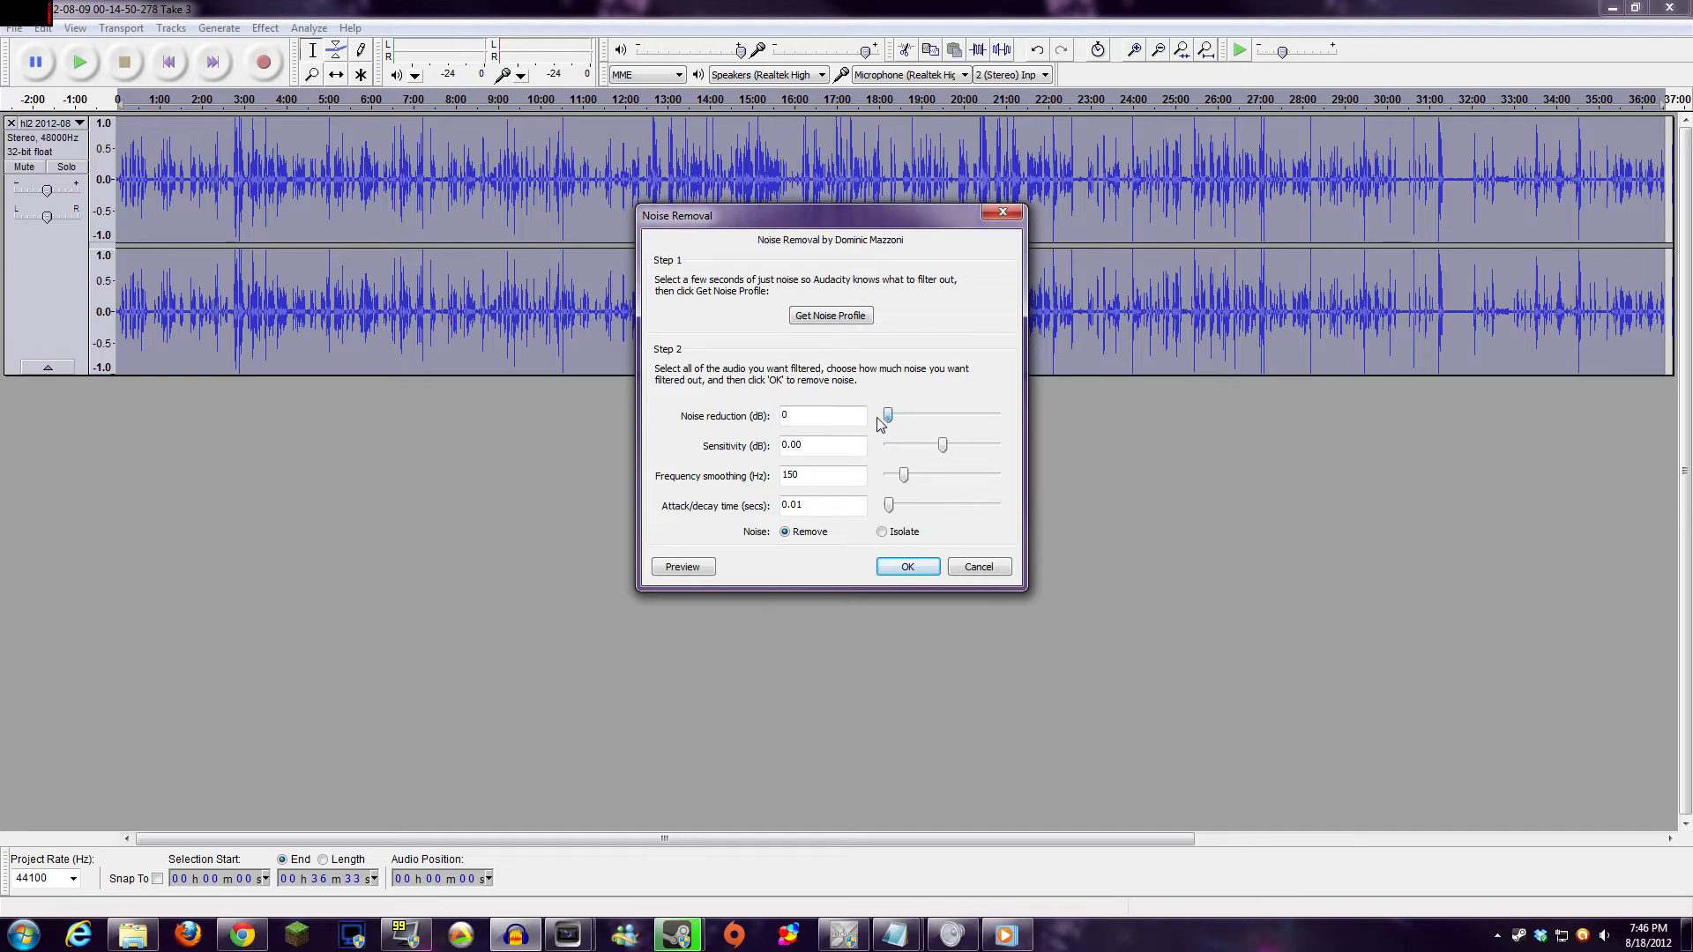
pyautogui.moveTo(887, 416); pyautogui.dragTo(906, 416)
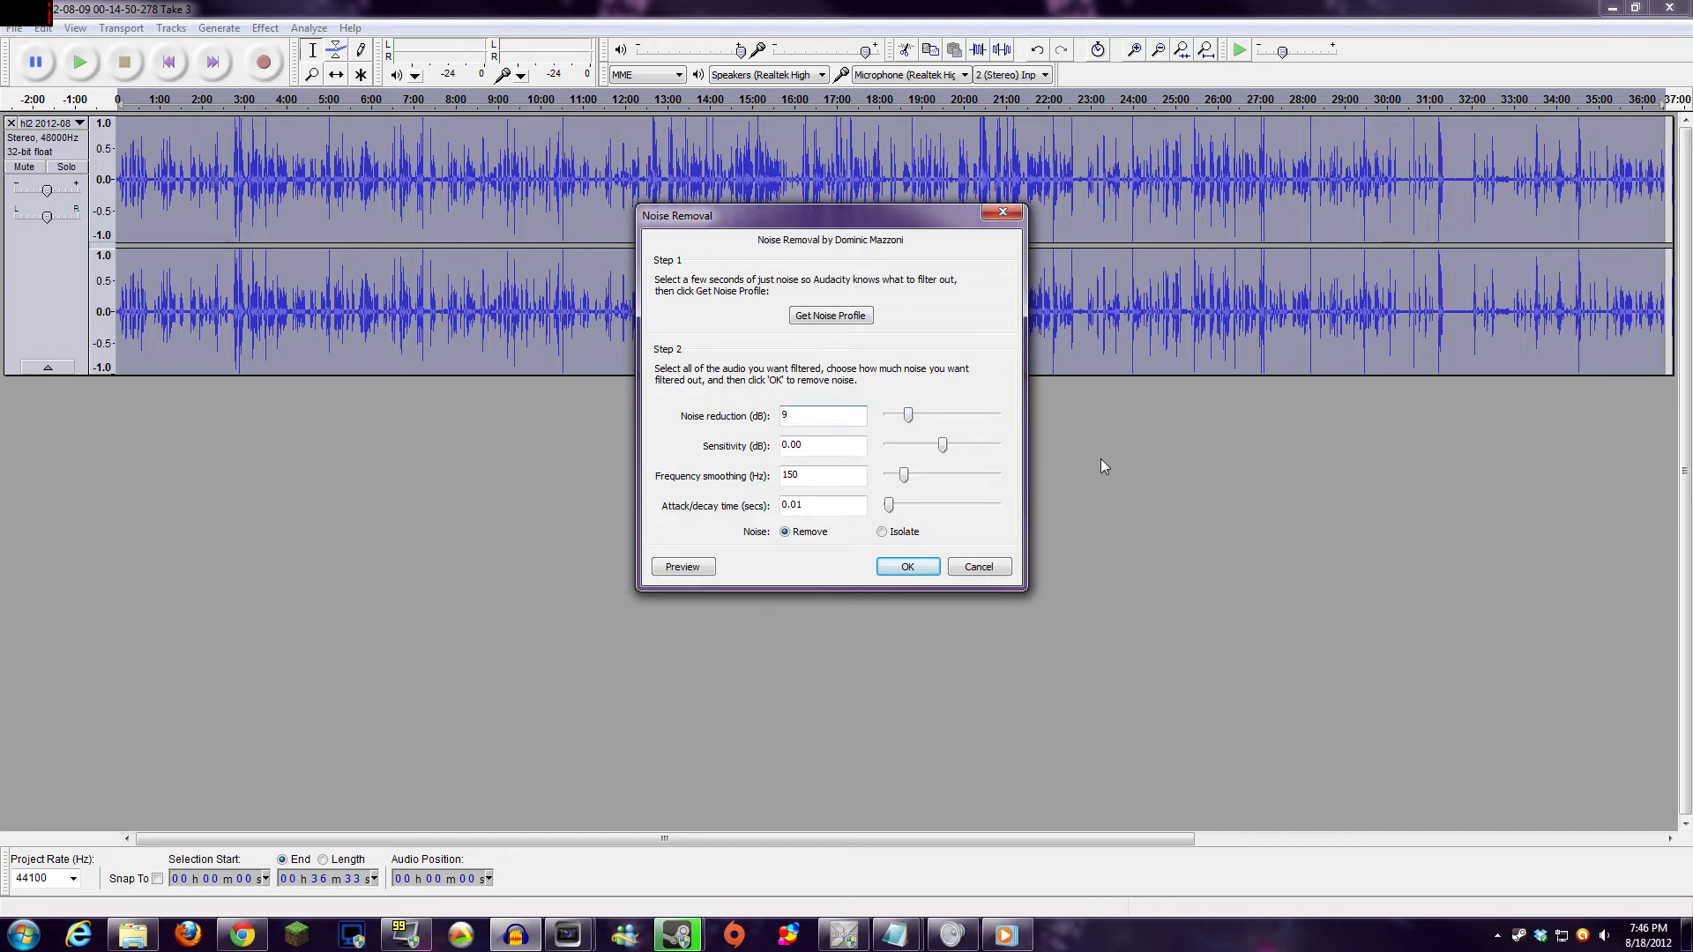
pyautogui.write('10')
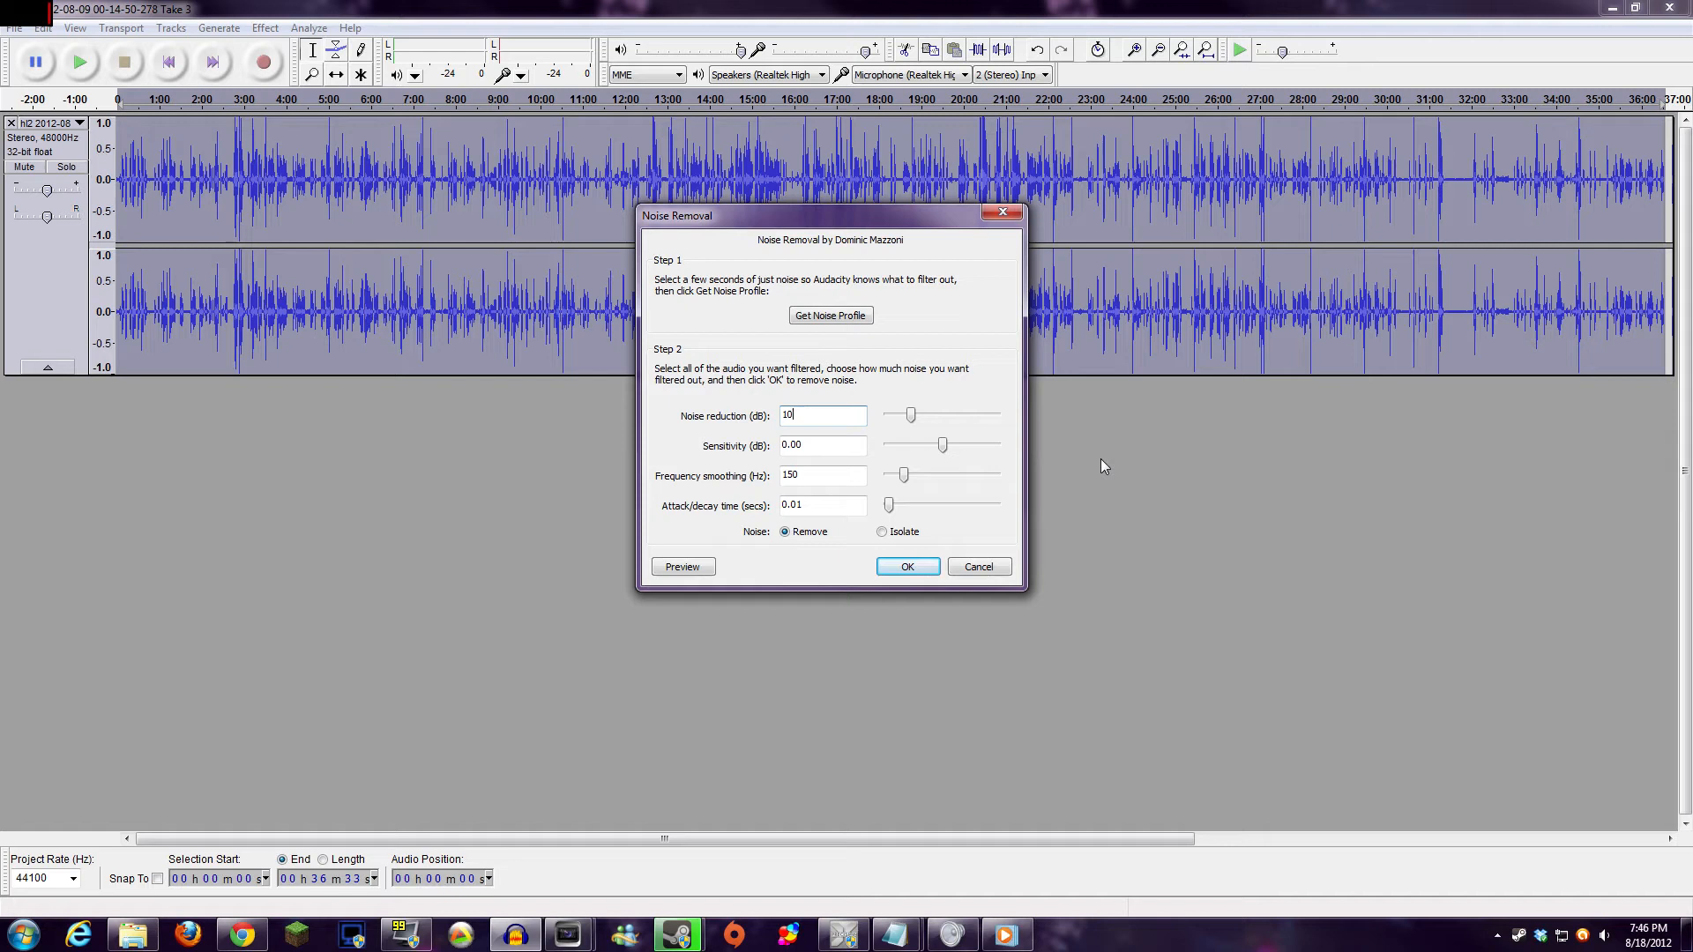
pyautogui.moveTo(1109, 391)
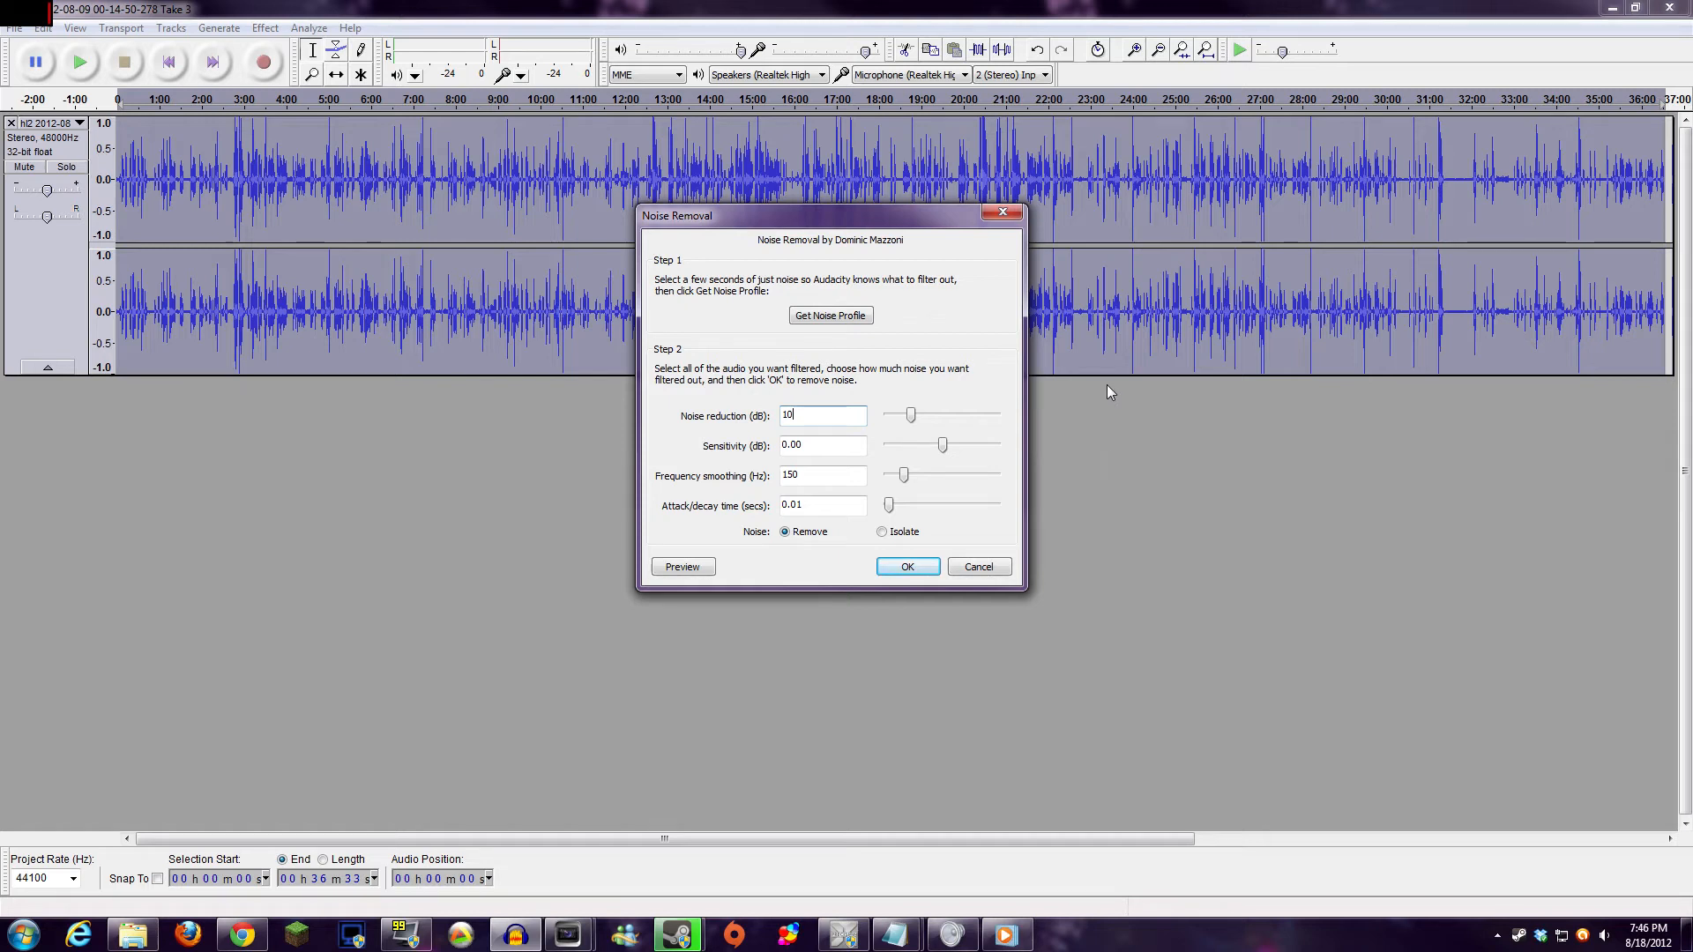
pyautogui.moveTo(1086, 464)
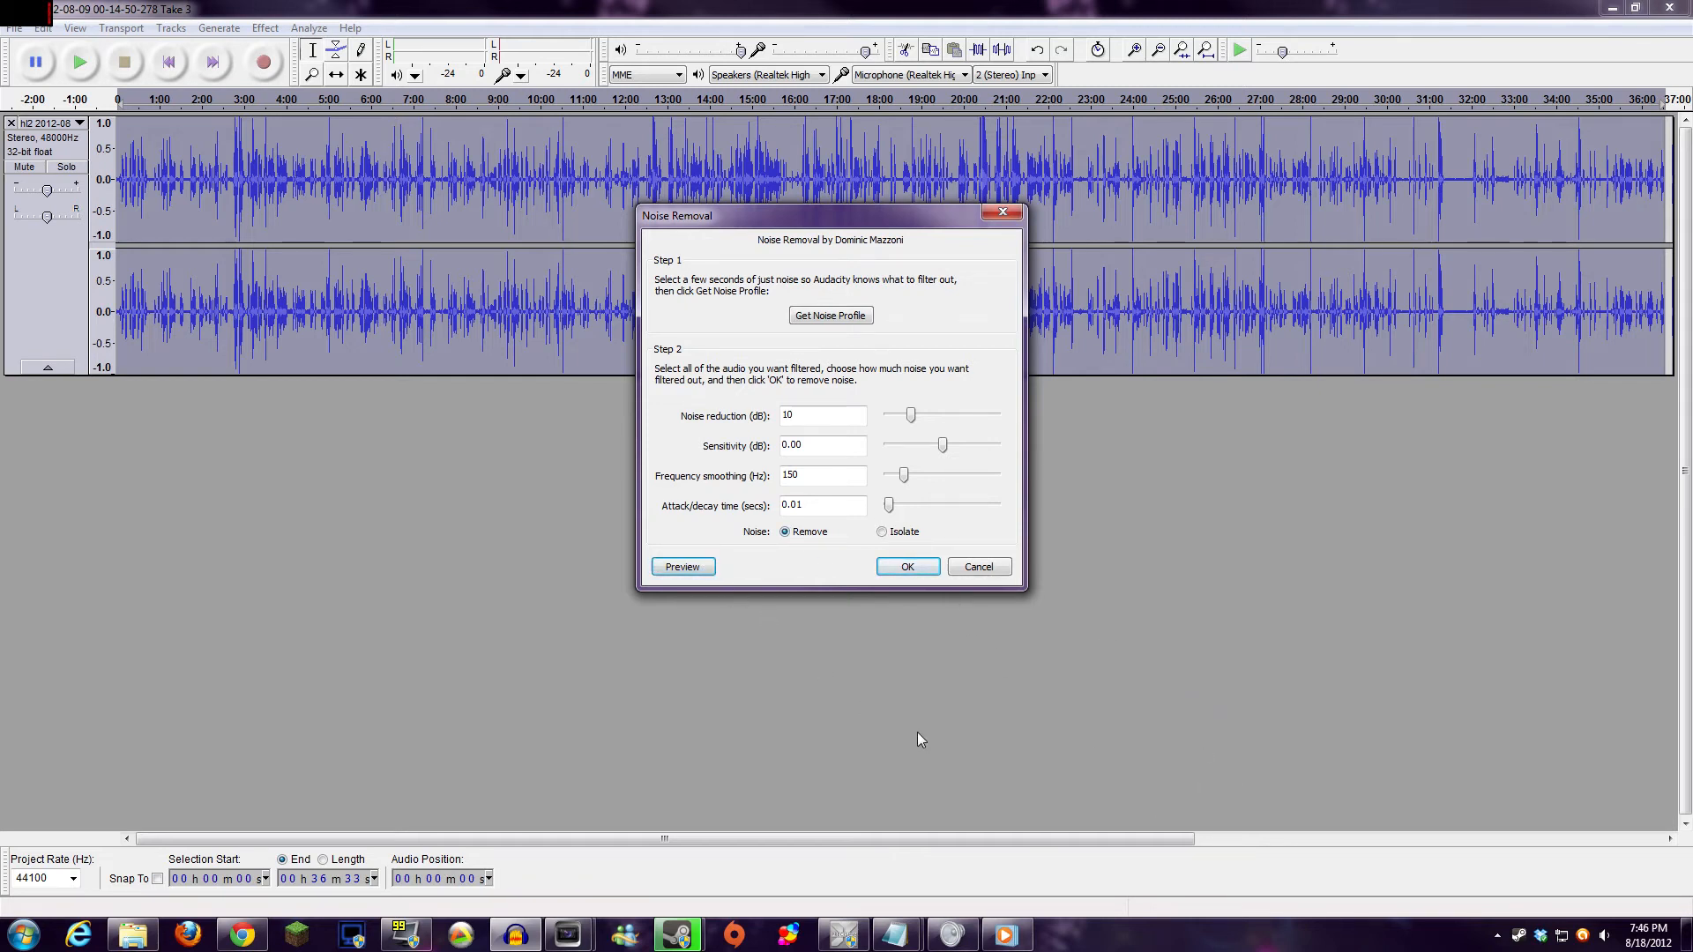
pyautogui.click(682, 566)
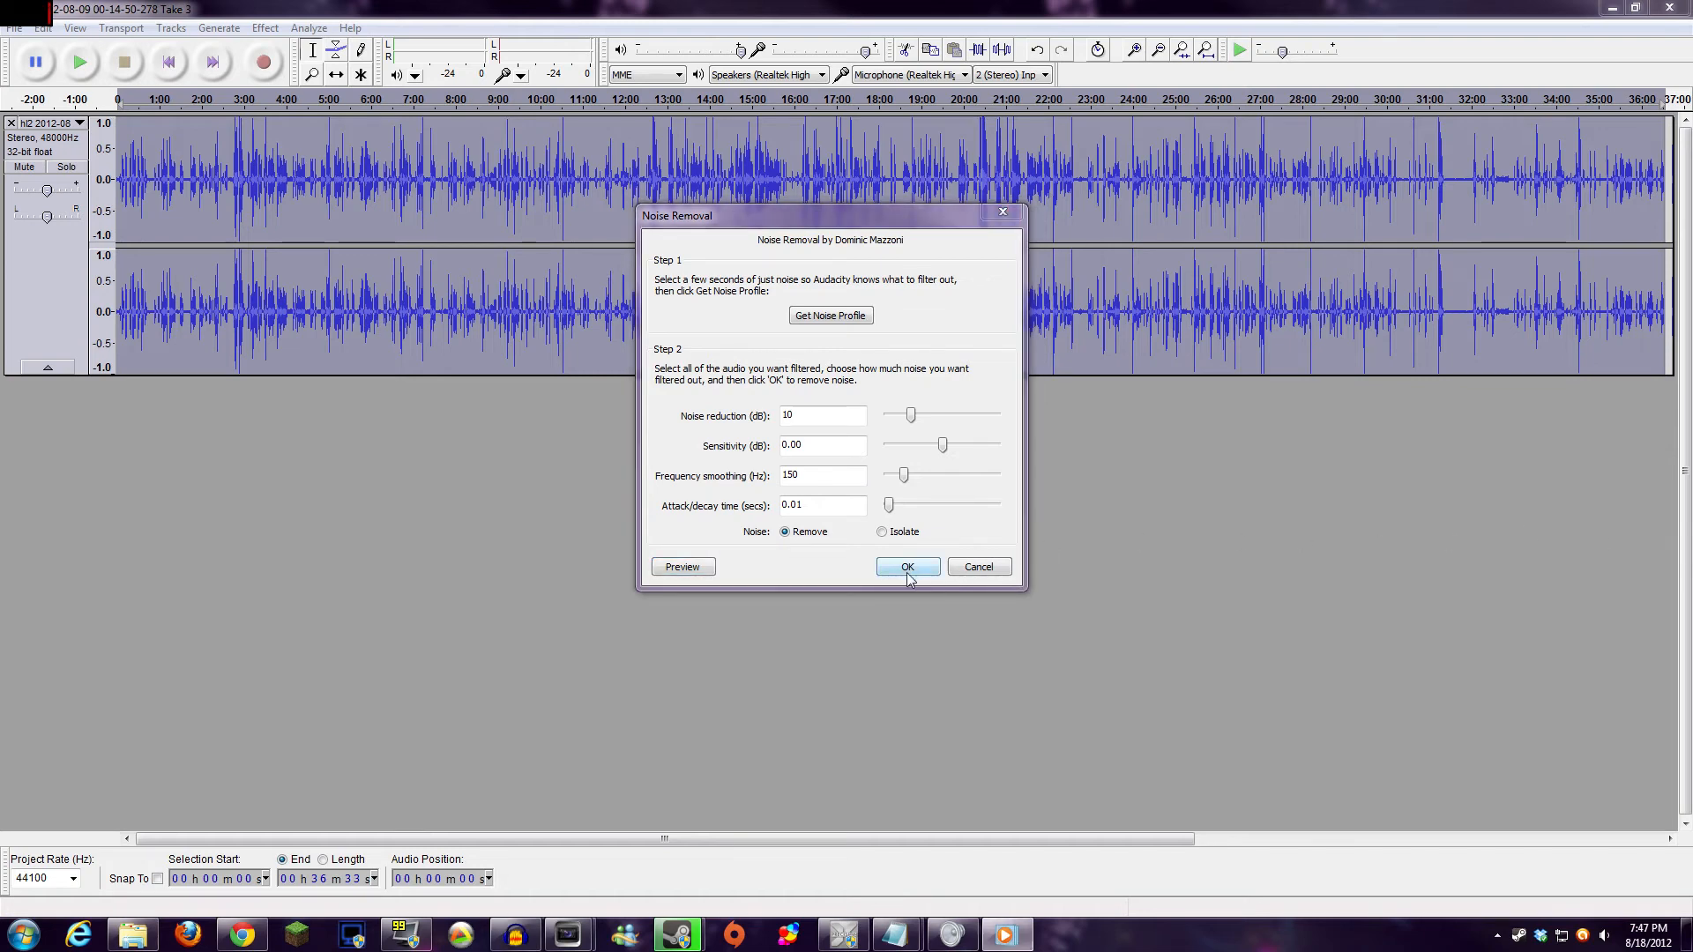
pyautogui.click(907, 566)
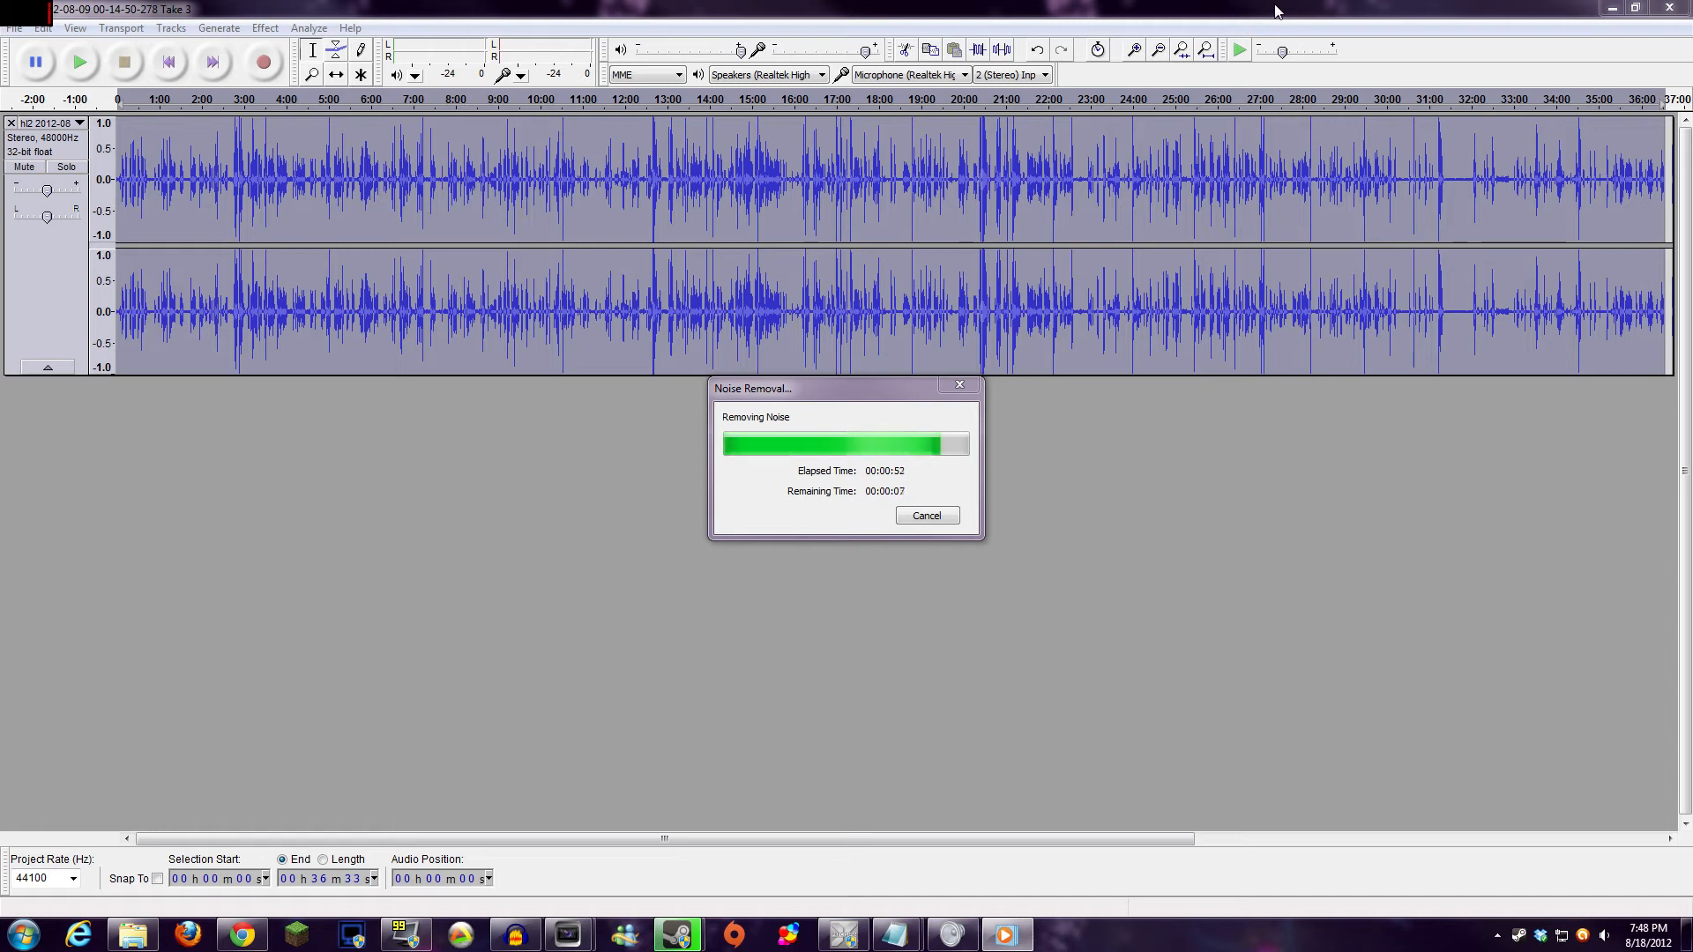
pyautogui.click(14, 26)
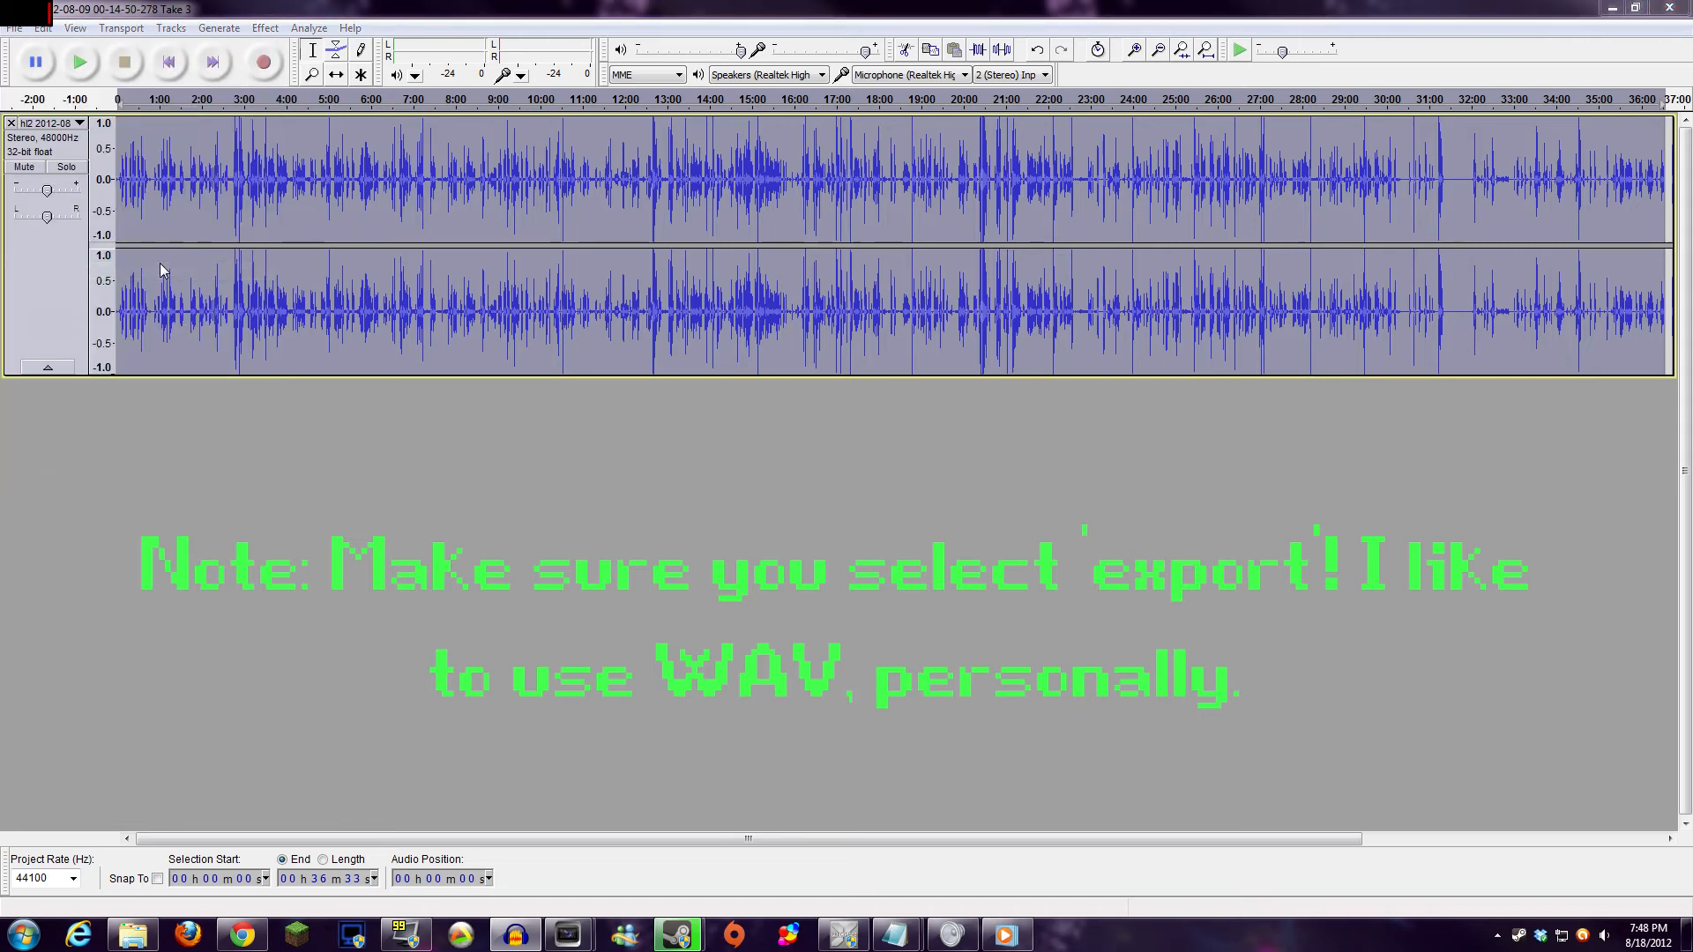
# - Export the cleaned audio as WAV, replacing the existing file and accepting the metadata
pyautogui.click(16, 26)
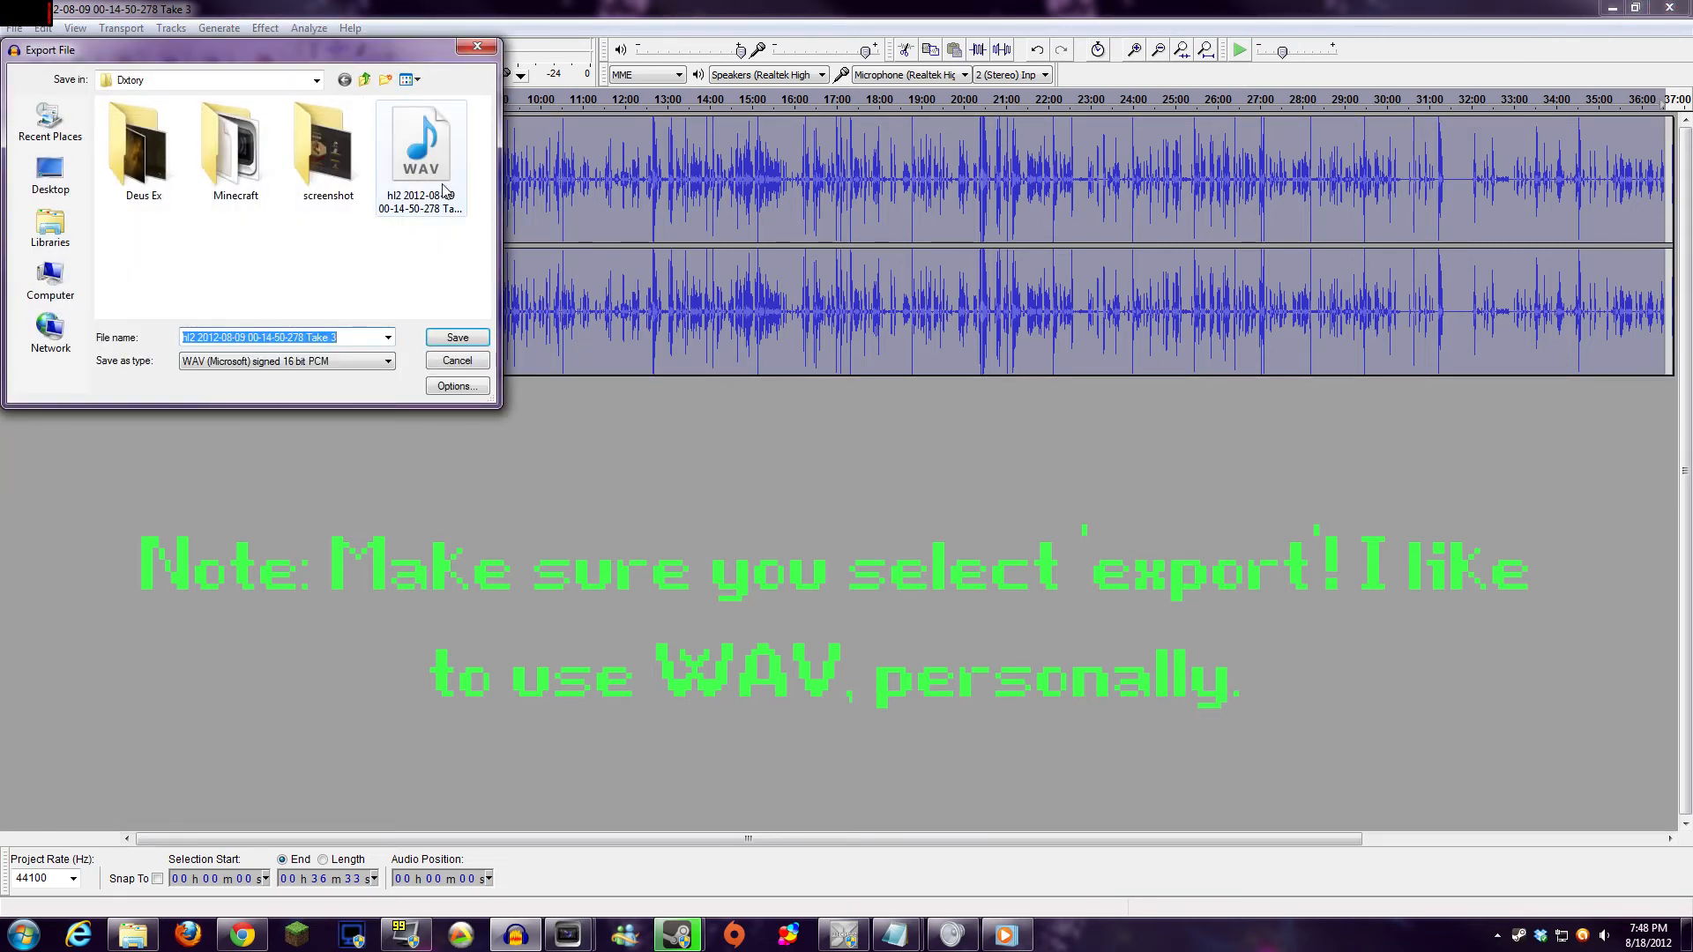
pyautogui.click(455, 336)
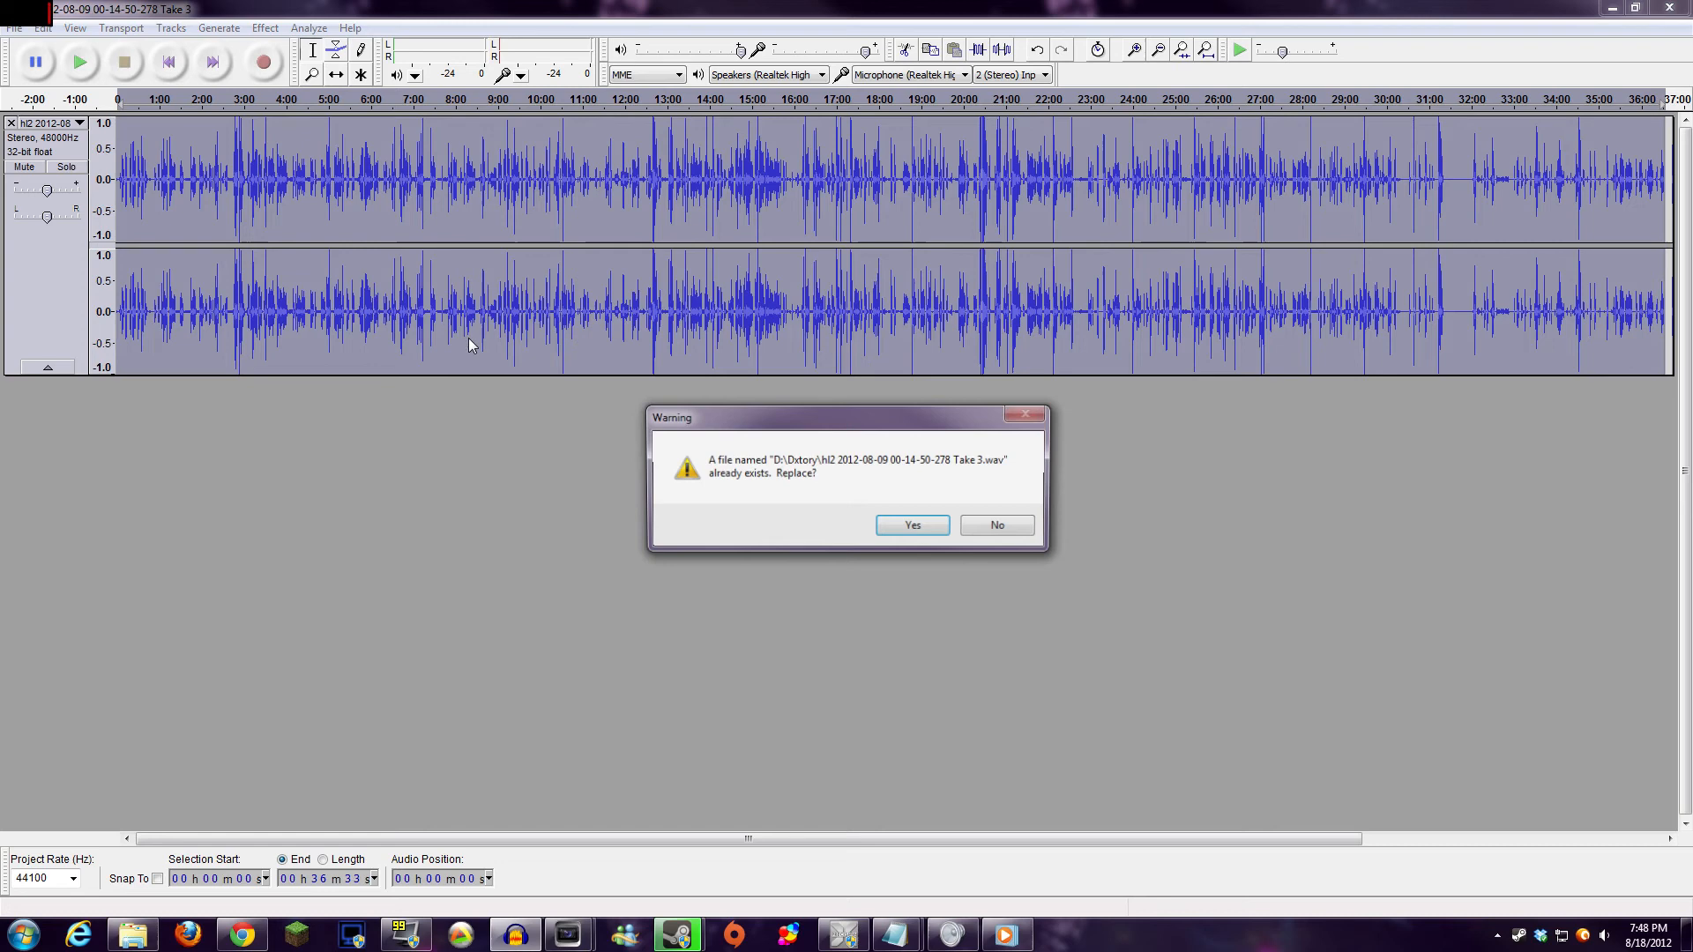
pyautogui.click(911, 526)
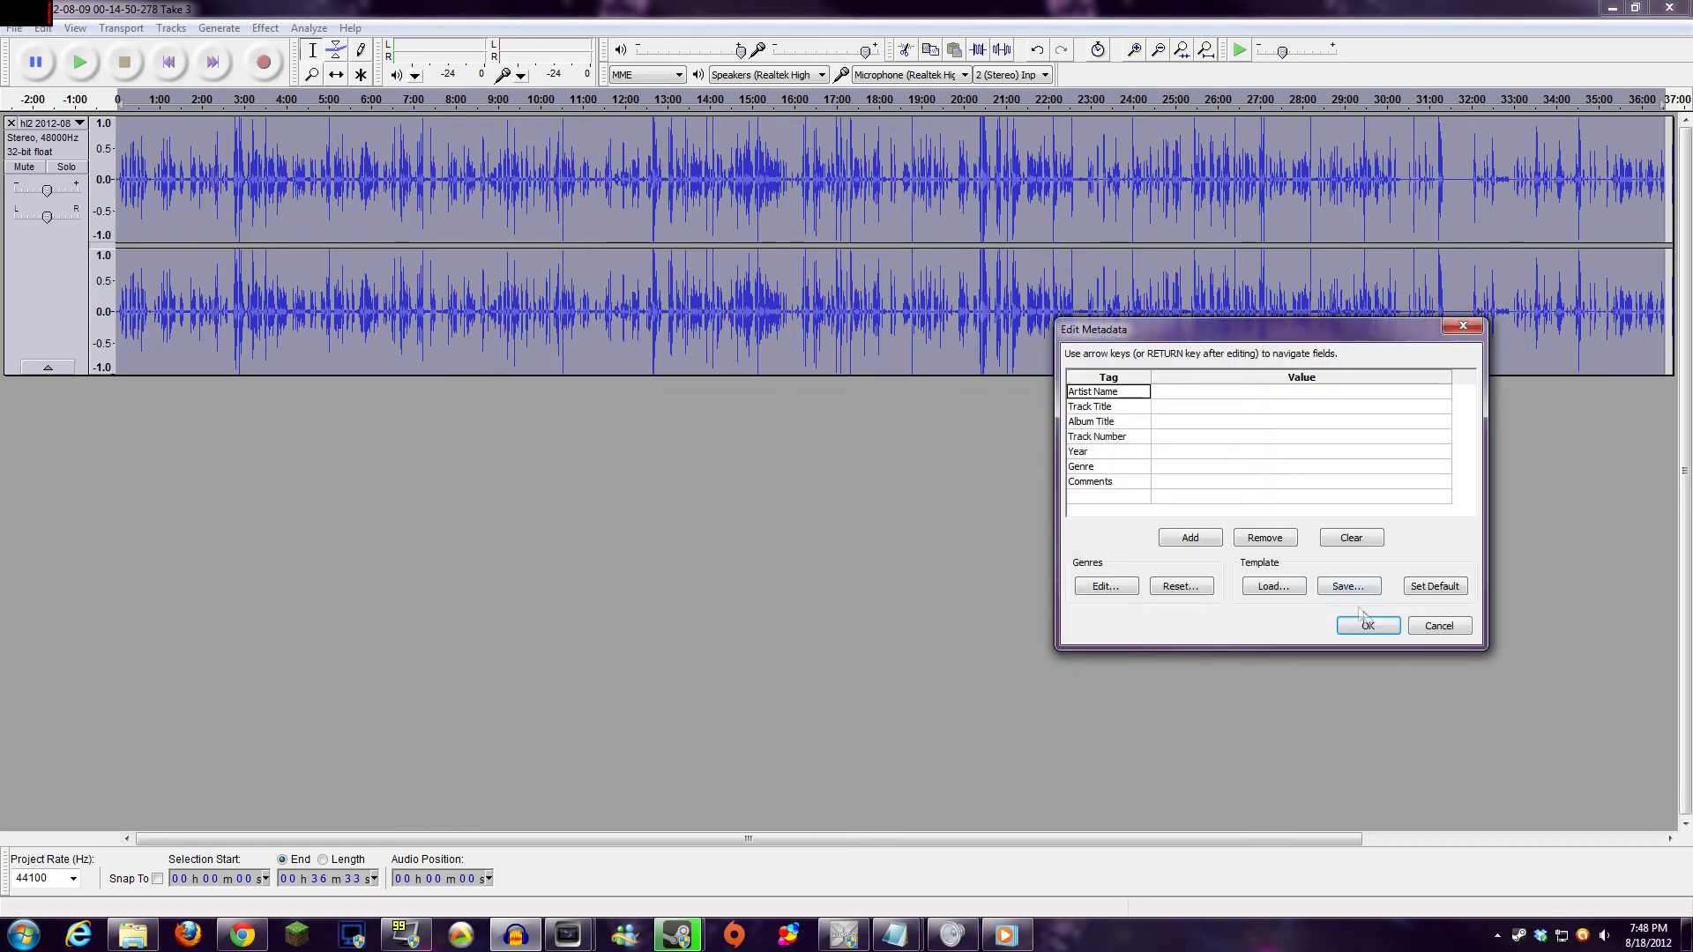
pyautogui.click(1366, 626)
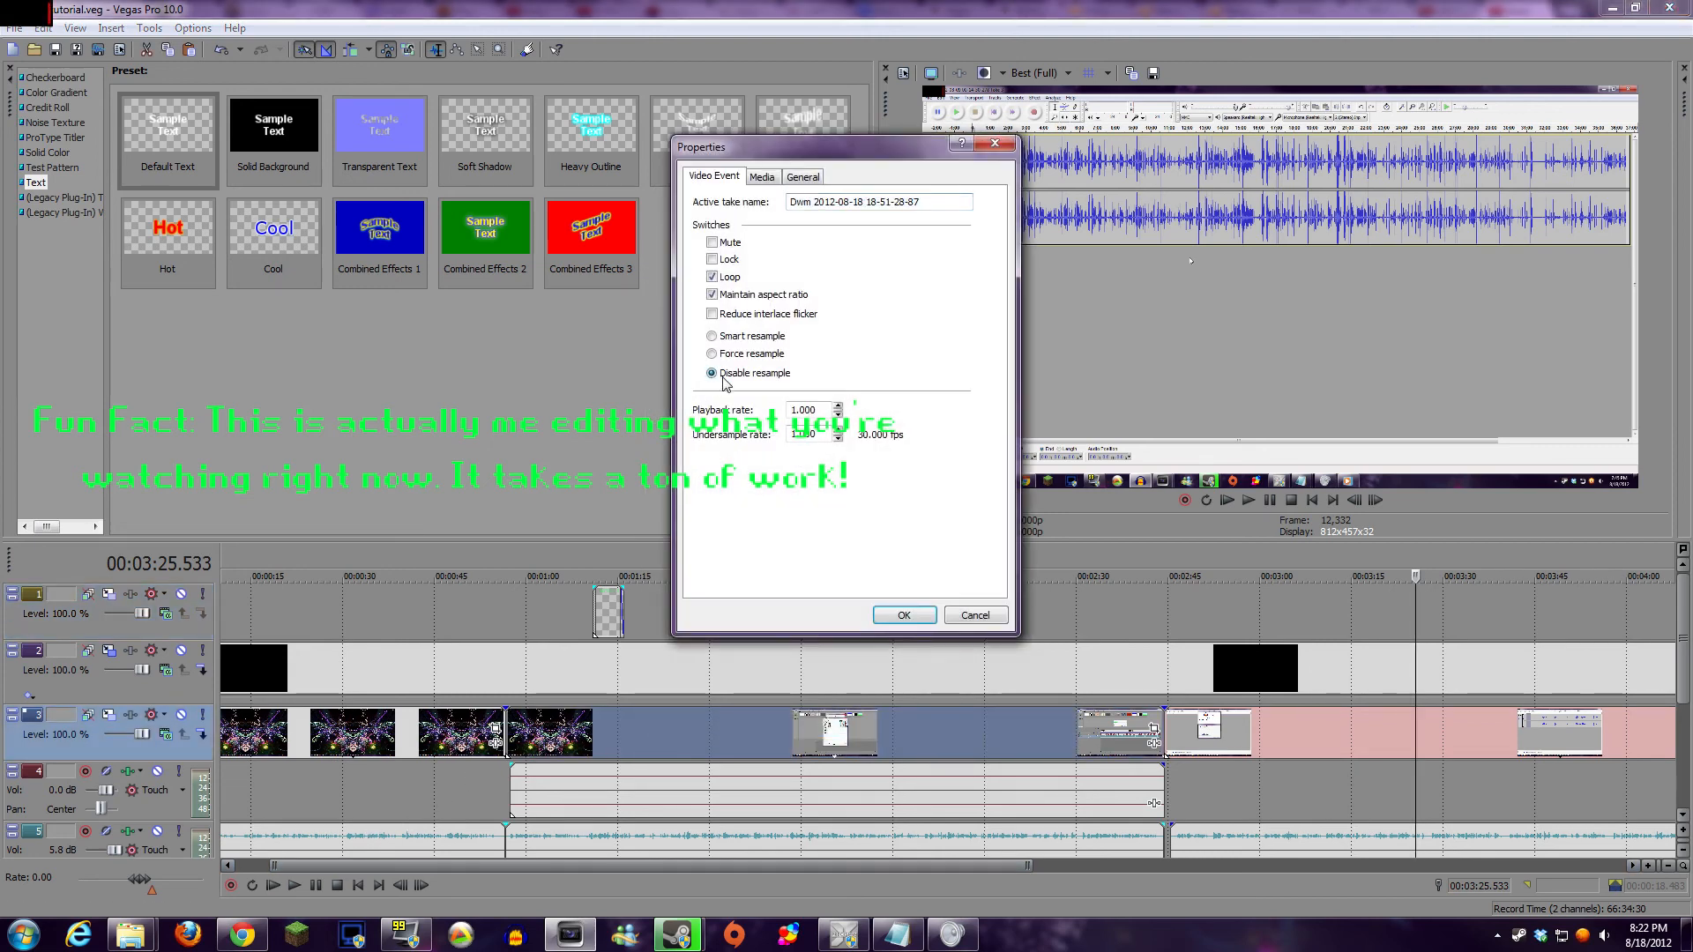
# - View the audio event's WAV details: 44,100 Hz, 16-bit stereo
pyautogui.click(902, 614)
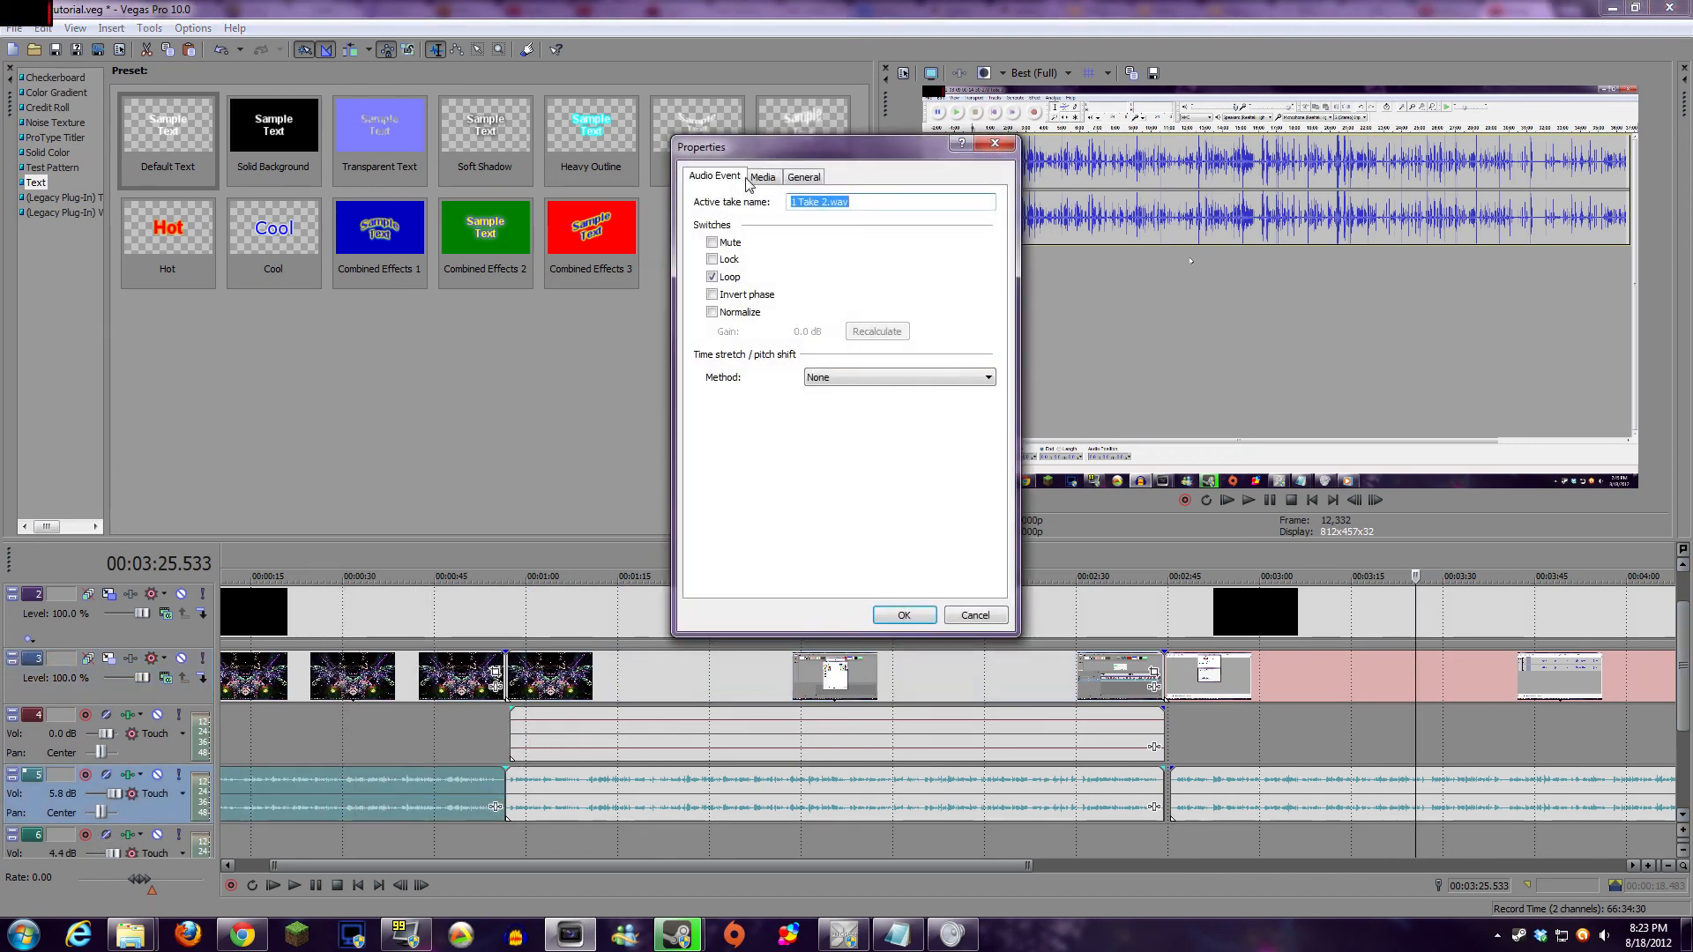
pyautogui.click(802, 176)
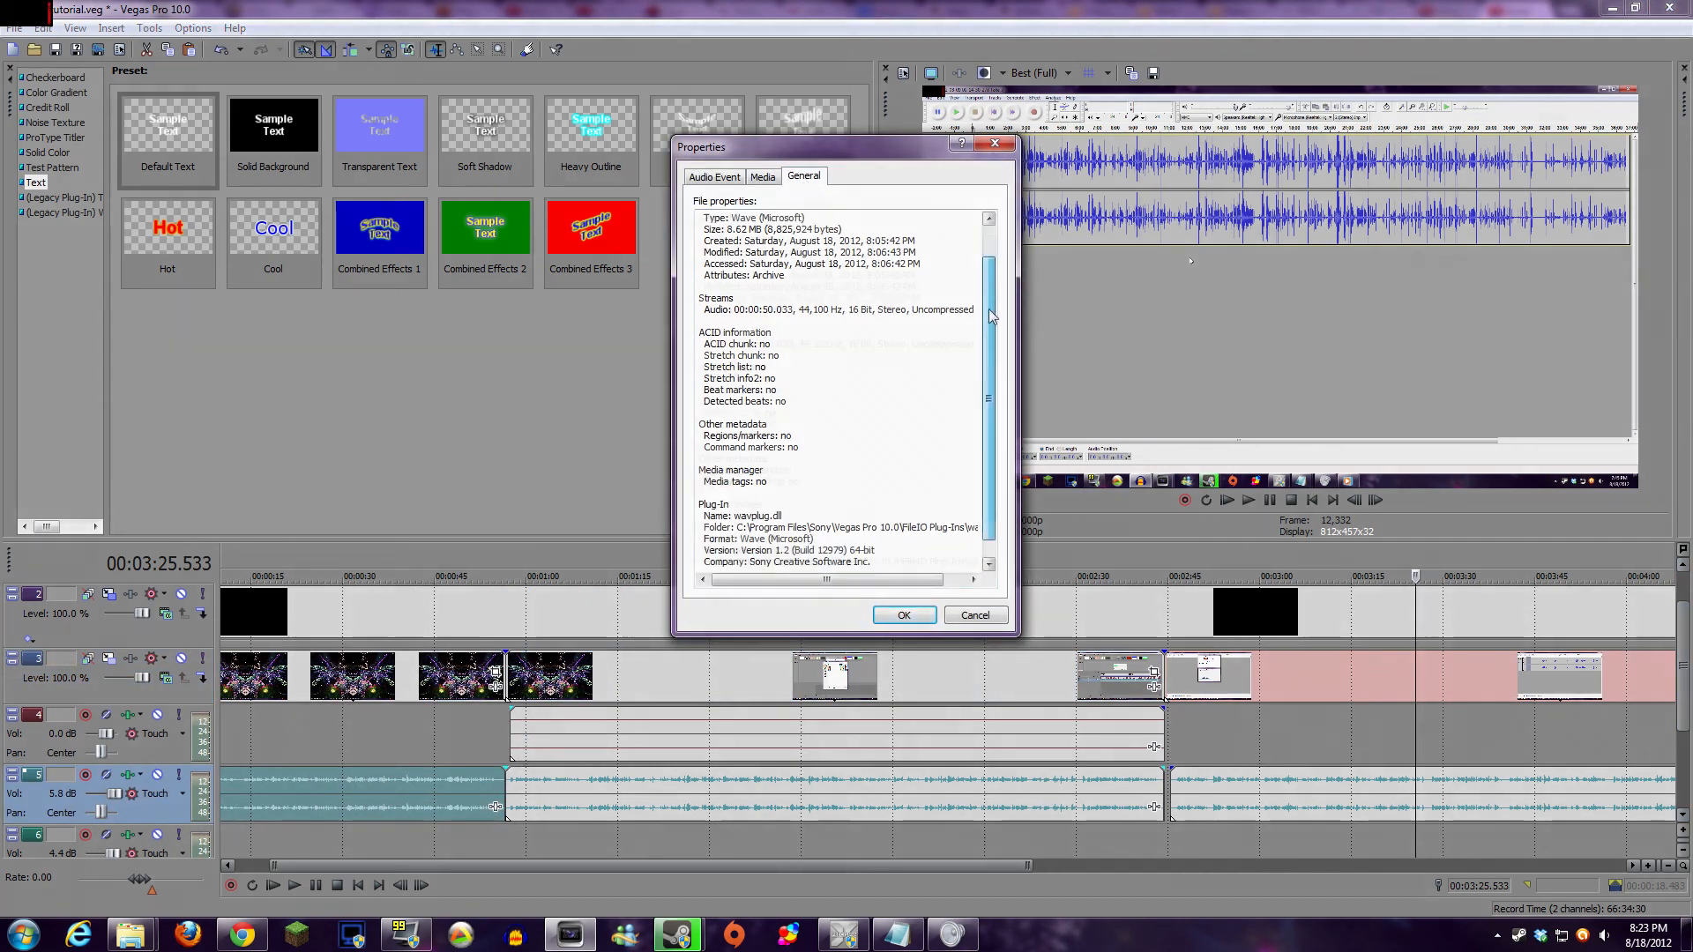